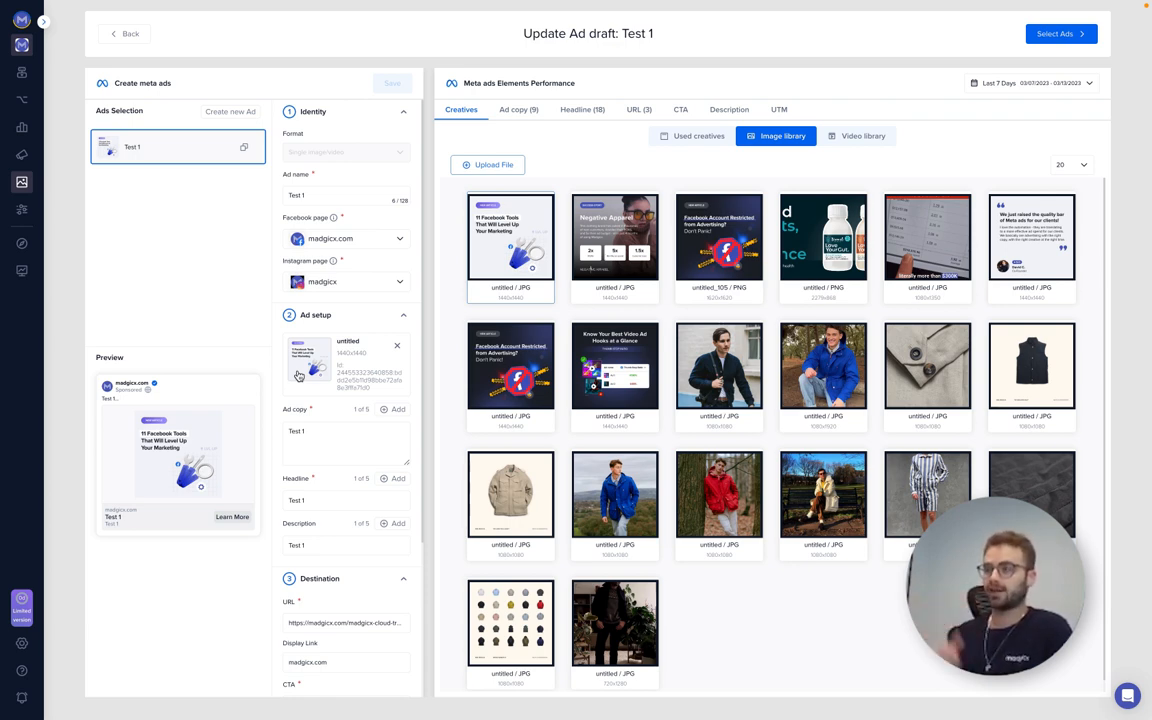
{"action": "mouse_move", "coordinate": [264, 269]}
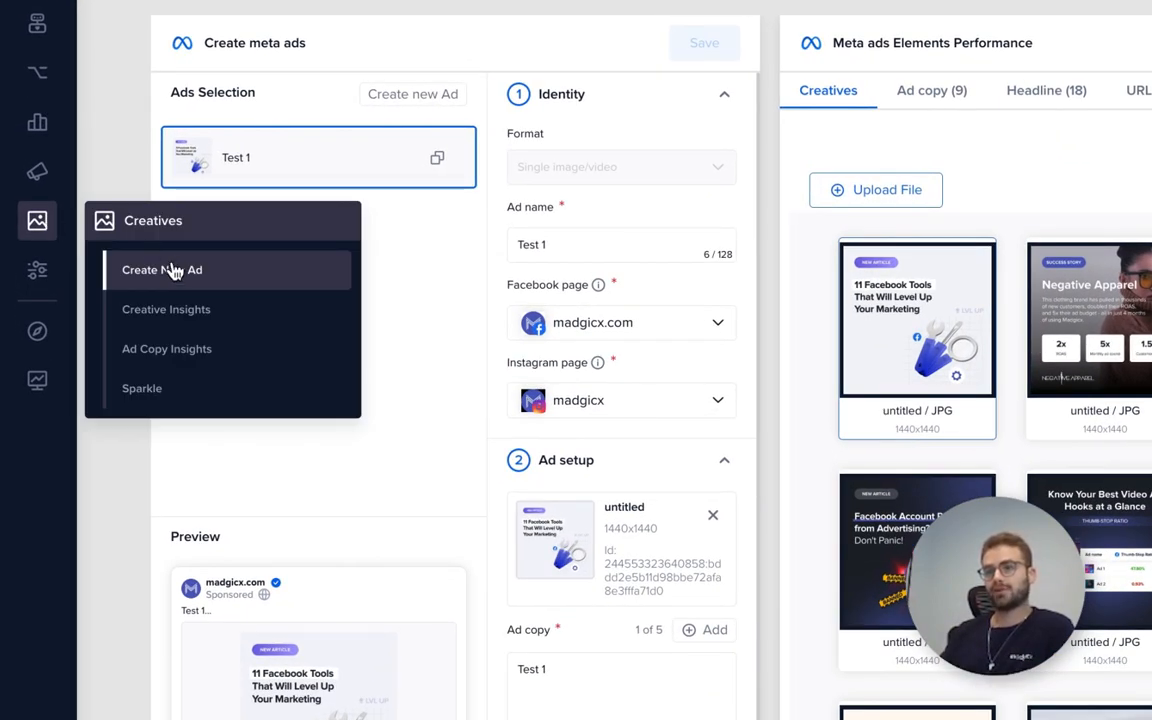
{"action": "mouse_move", "coordinate": [162, 270]}
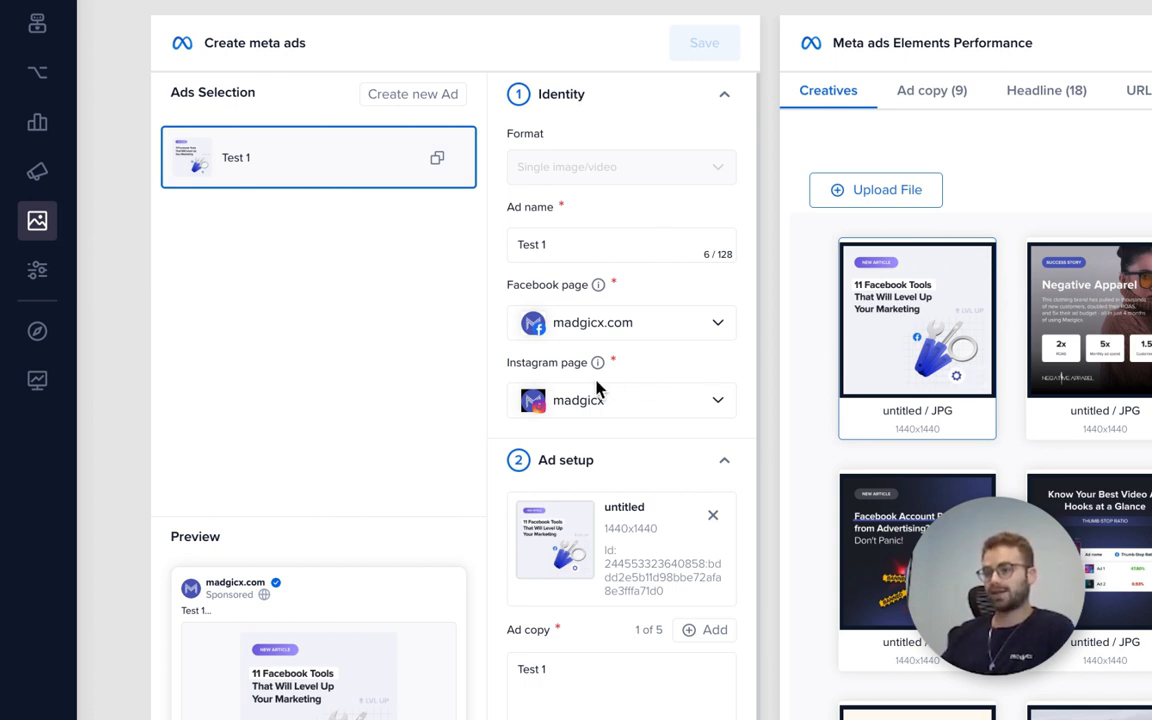
Duplicate Test 1 as Test 2 using the untitled_105 Facebook Account Restricted image
{"action": "scroll", "scroll_direction": "down", "scroll_amount": 3}
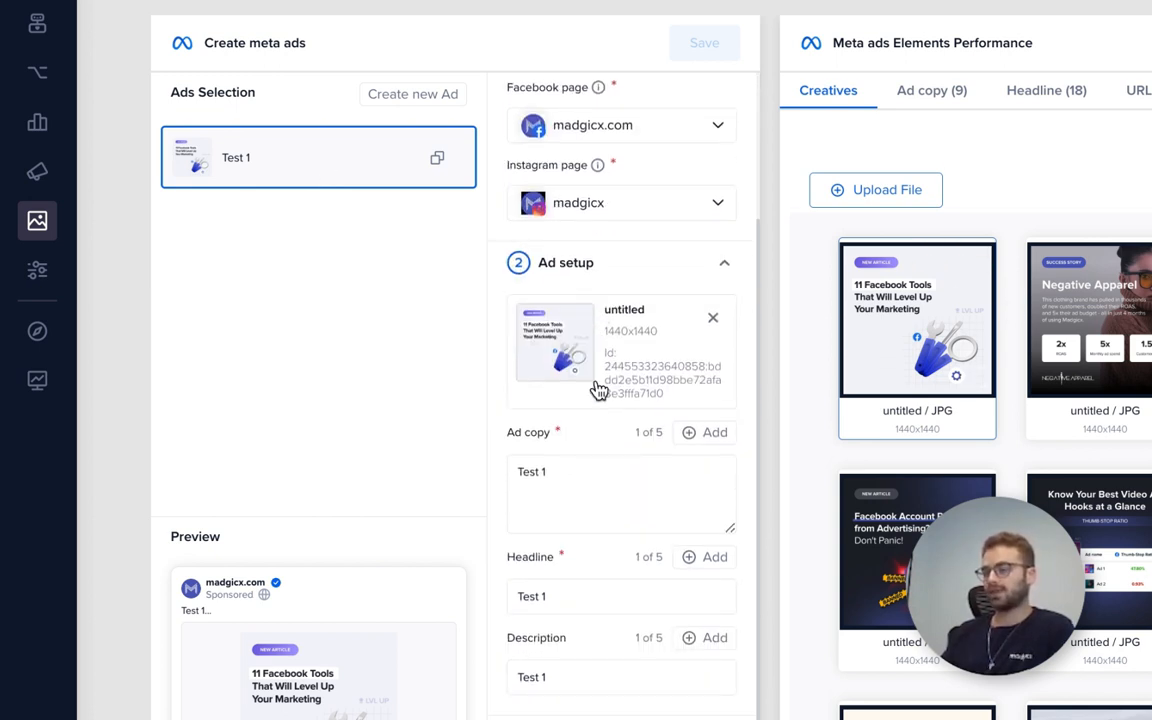
{"action": "scroll", "scroll_direction": "down", "scroll_amount": 3}
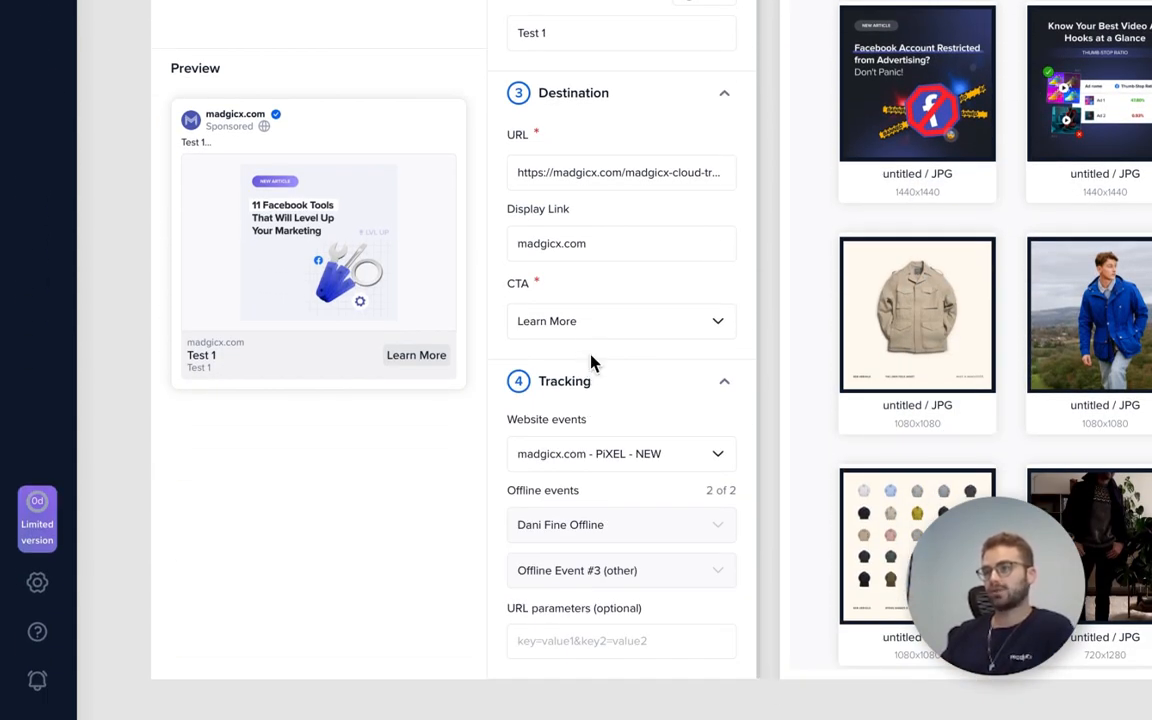
{"action": "scroll", "scroll_direction": "up", "scroll_amount": 3}
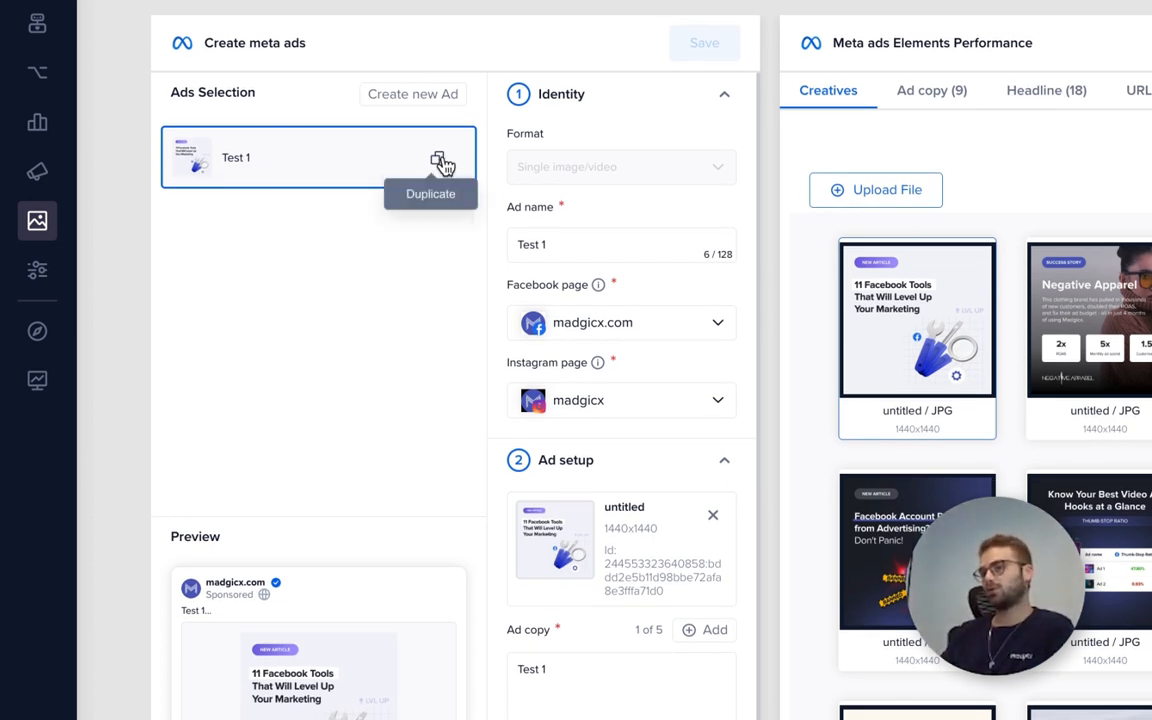
{"action": "left_click", "coordinate": [438, 161]}
{"action": "type", "text": "2"}
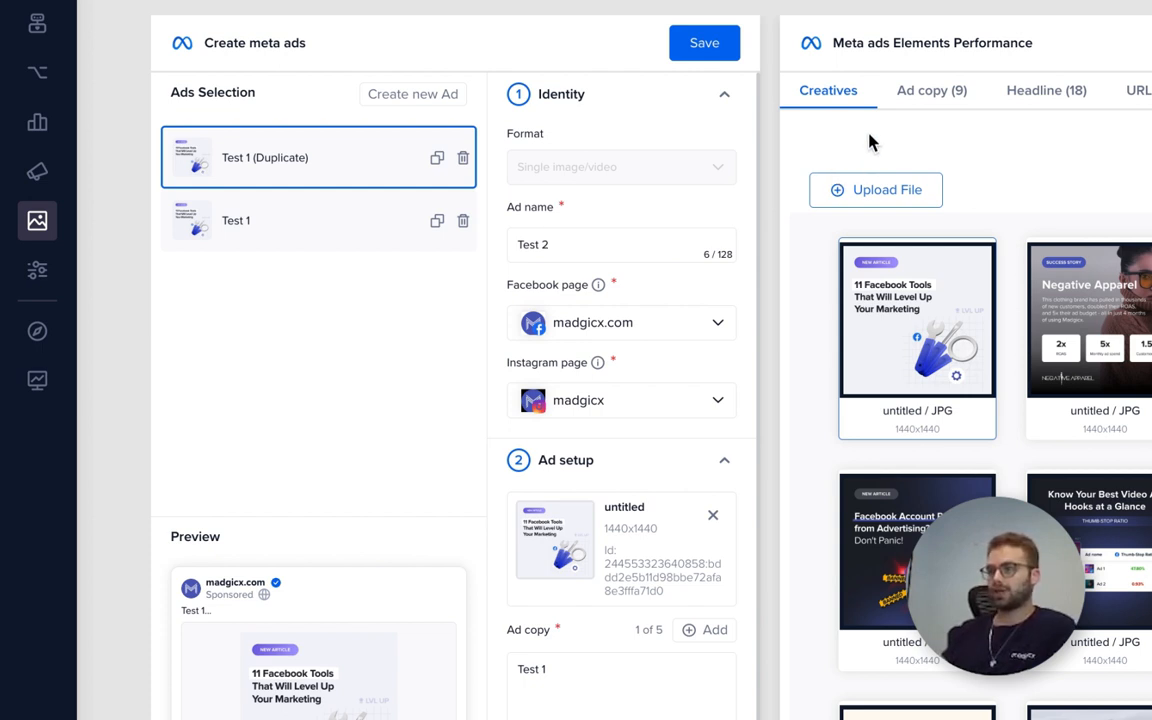
{"action": "left_click", "coordinate": [548, 244]}
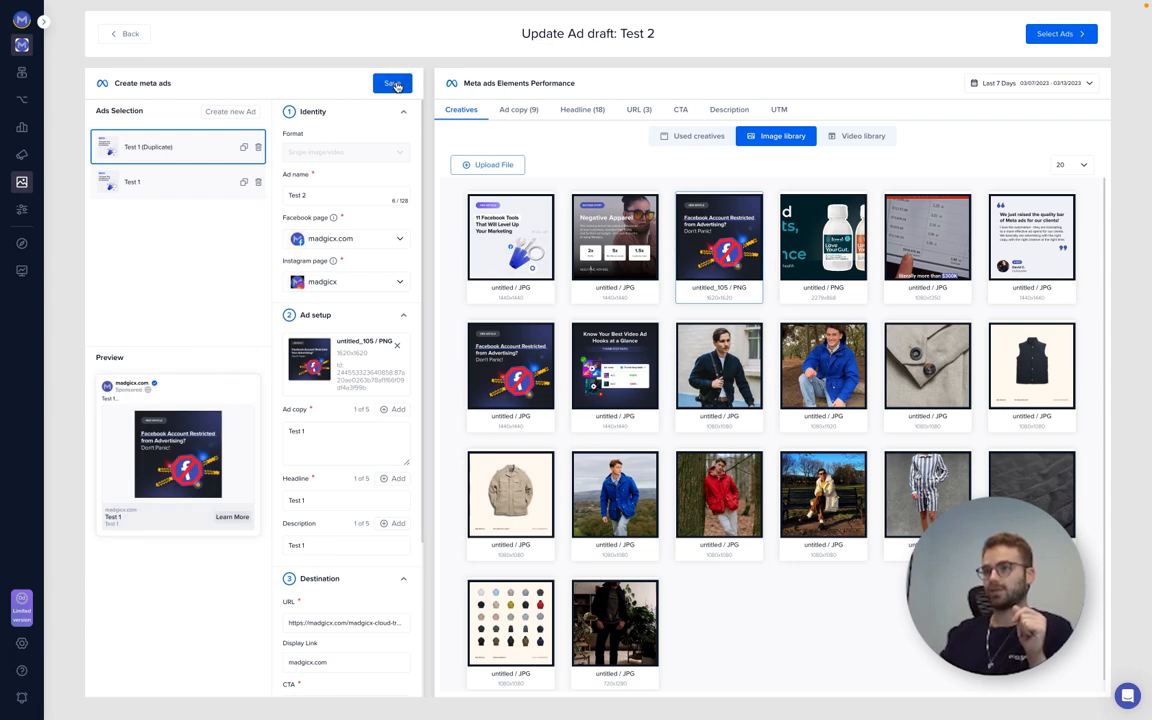
Save the Test 2 ad draft and duplicate it as the base for Test 3
{"action": "left_click", "coordinate": [392, 83]}
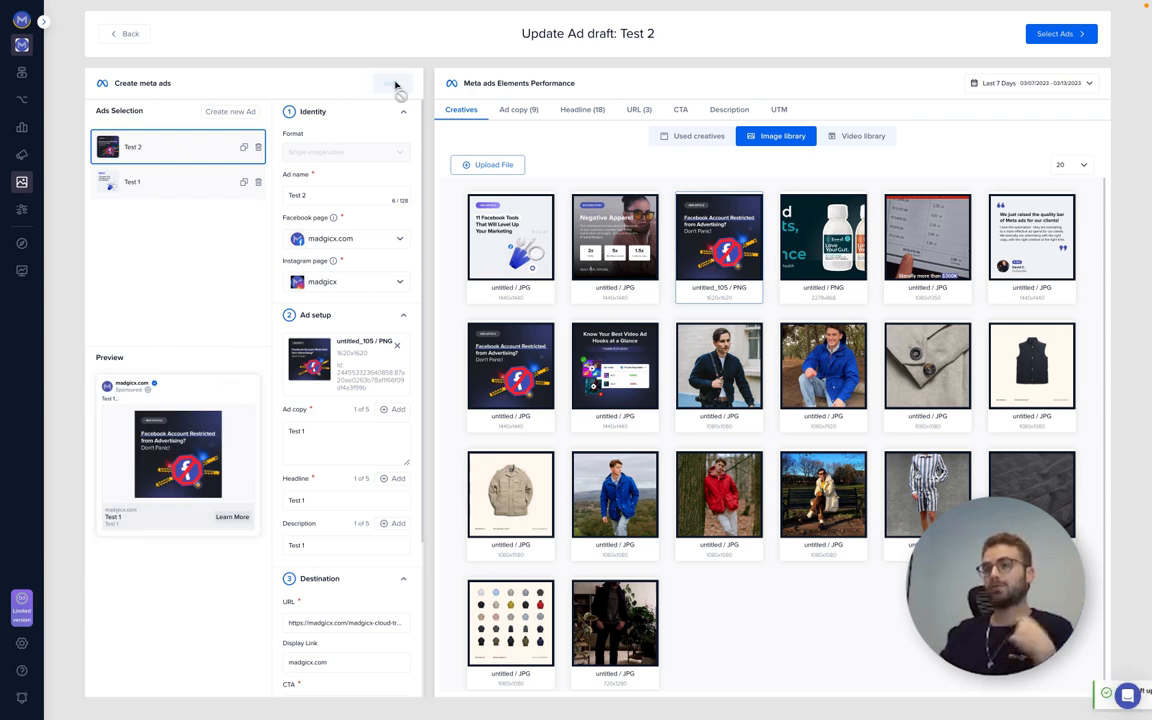
{"action": "left_click", "coordinate": [393, 83]}
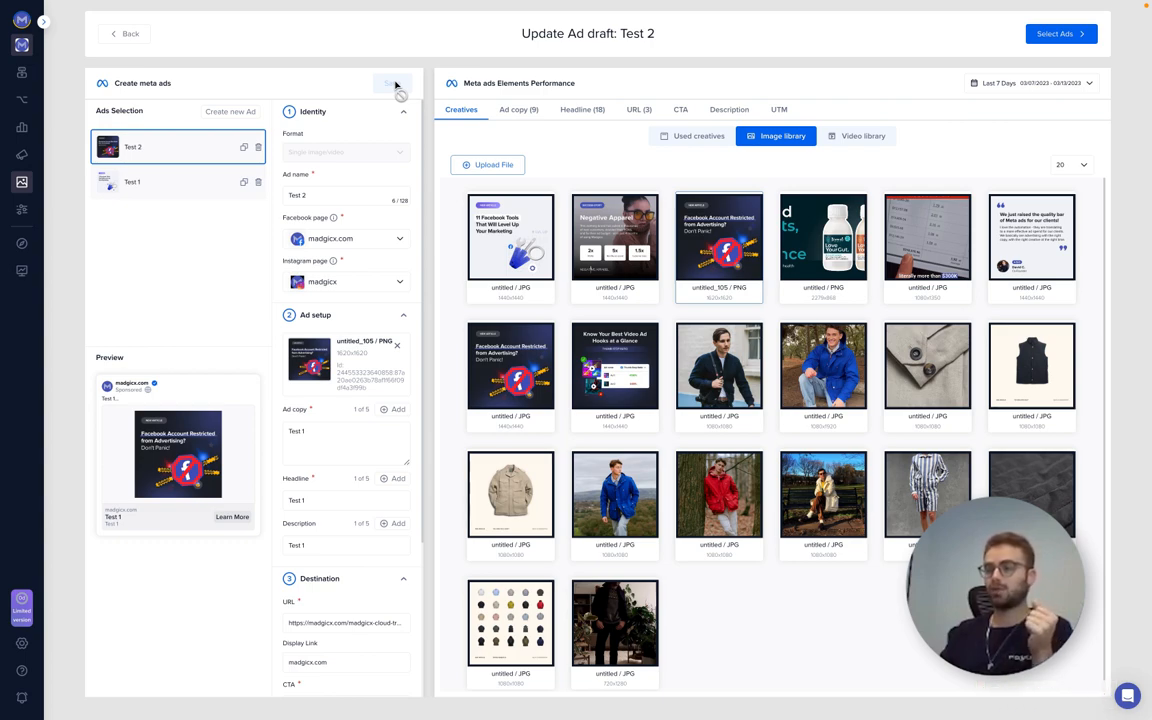
{"action": "mouse_move", "coordinate": [243, 147]}
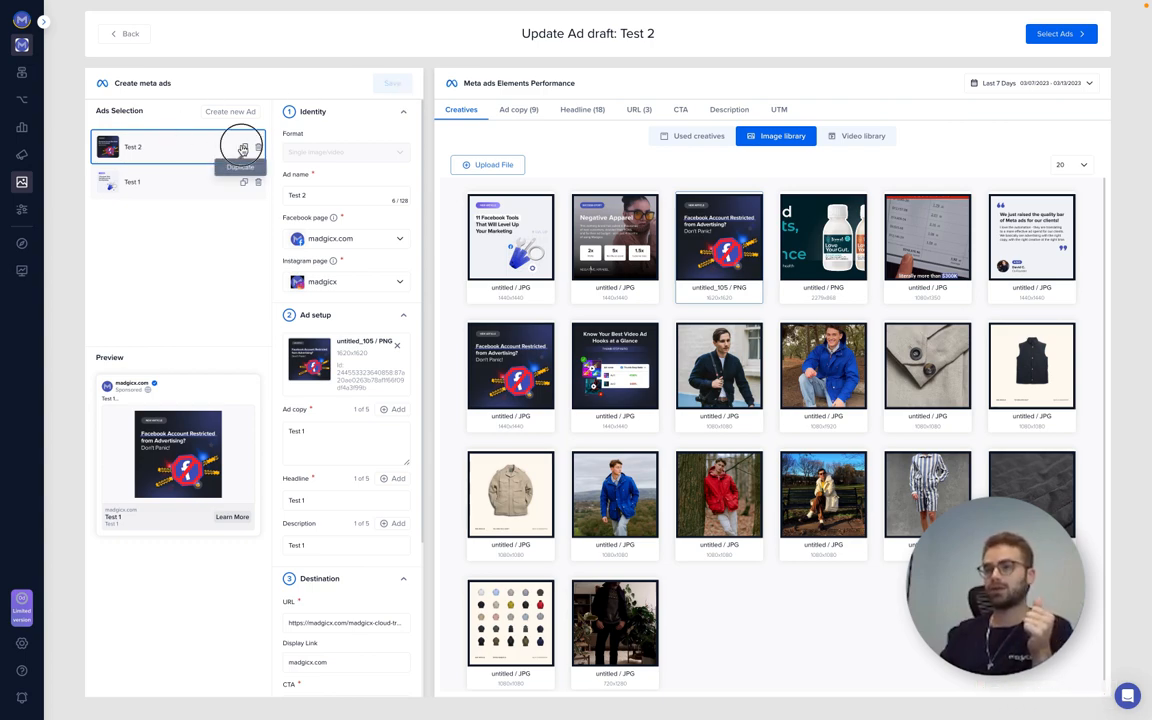
{"action": "left_click", "coordinate": [244, 149]}
{"action": "type", "text": "3"}
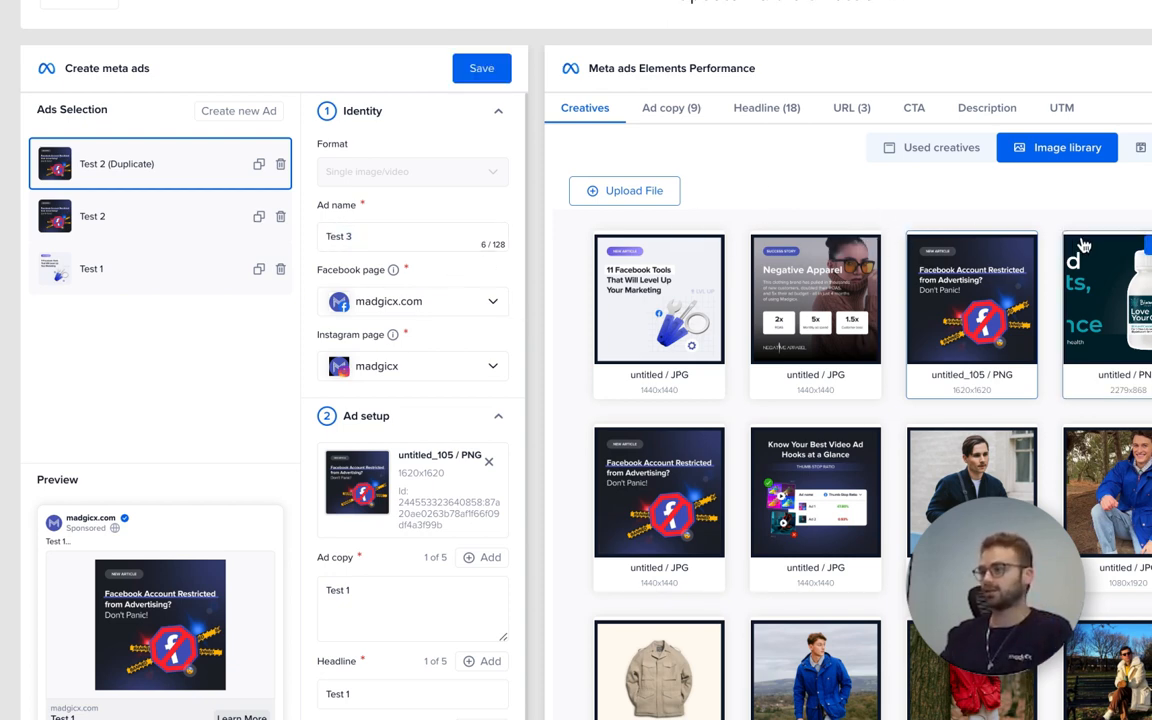
{"action": "mouse_move", "coordinate": [815, 300]}
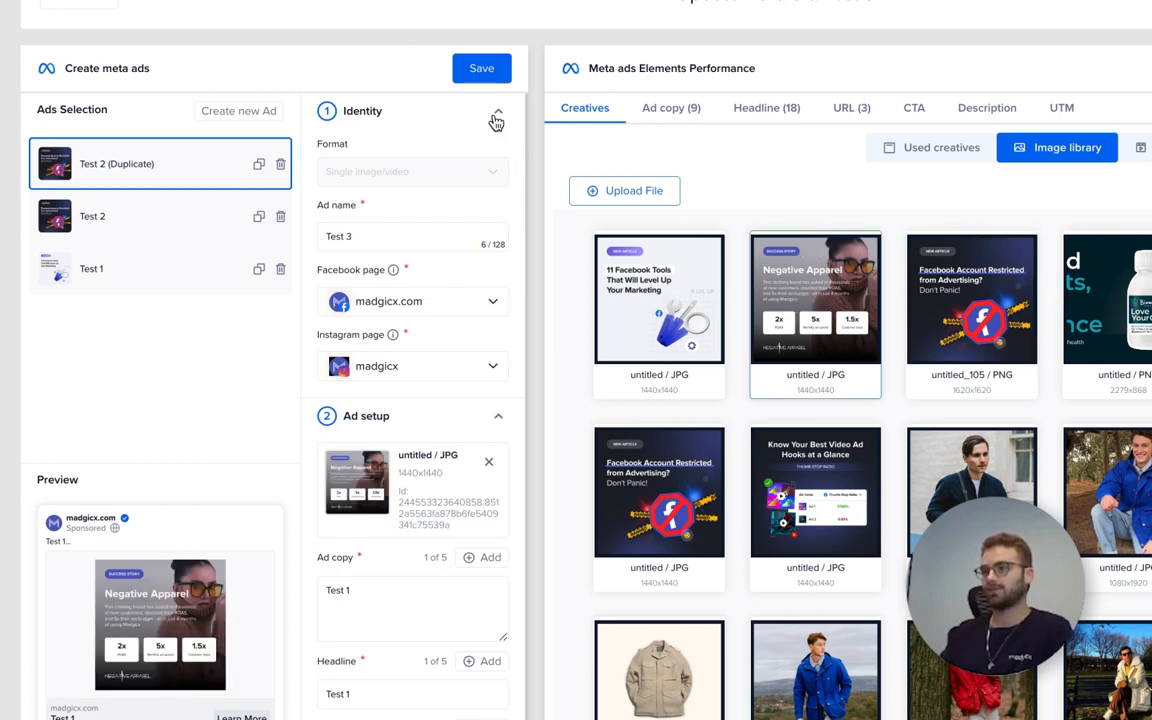
Save the Test 3 ad draft with the Negative Apparel creative
{"action": "left_click", "coordinate": [481, 68]}
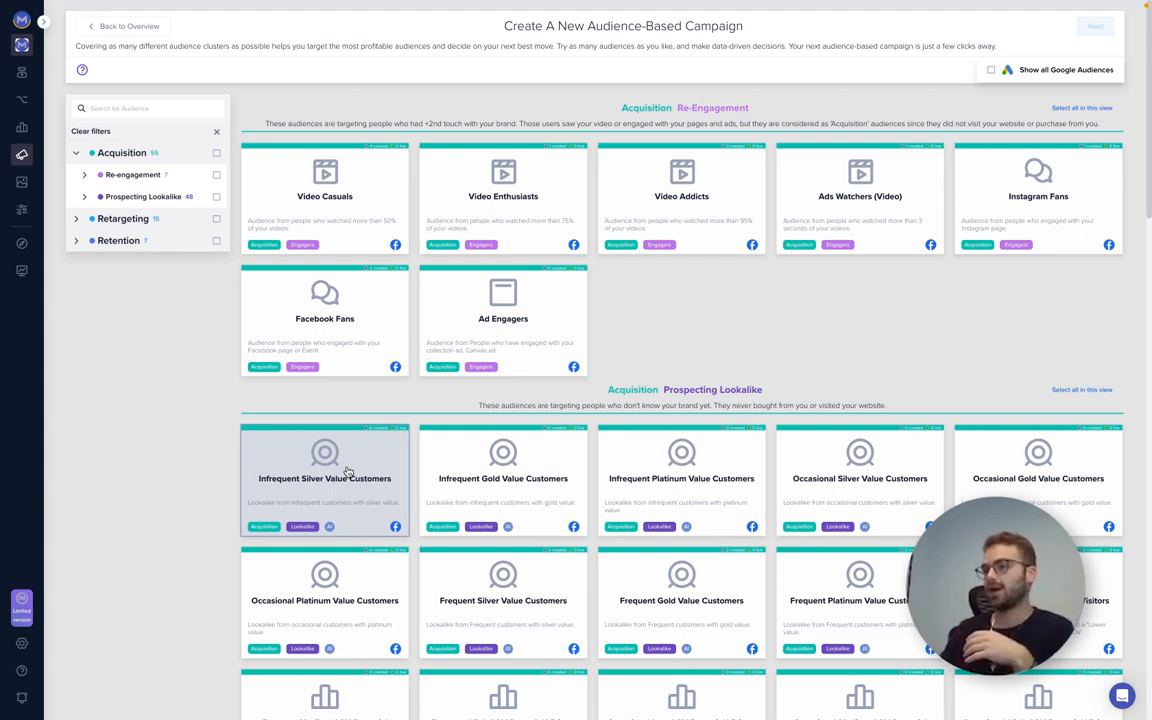
Choose the Infrequent Silver Value Customers audience and start a new Conversions campaign
{"action": "left_click", "coordinate": [324, 480]}
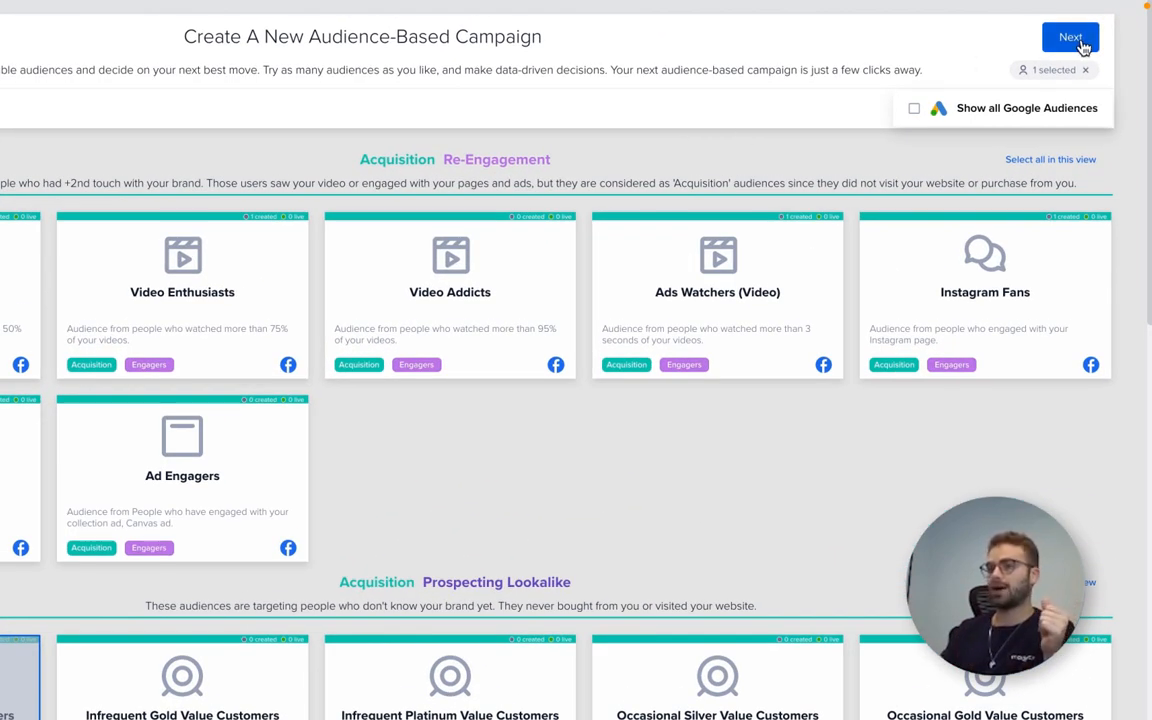
{"action": "left_click", "coordinate": [1069, 37]}
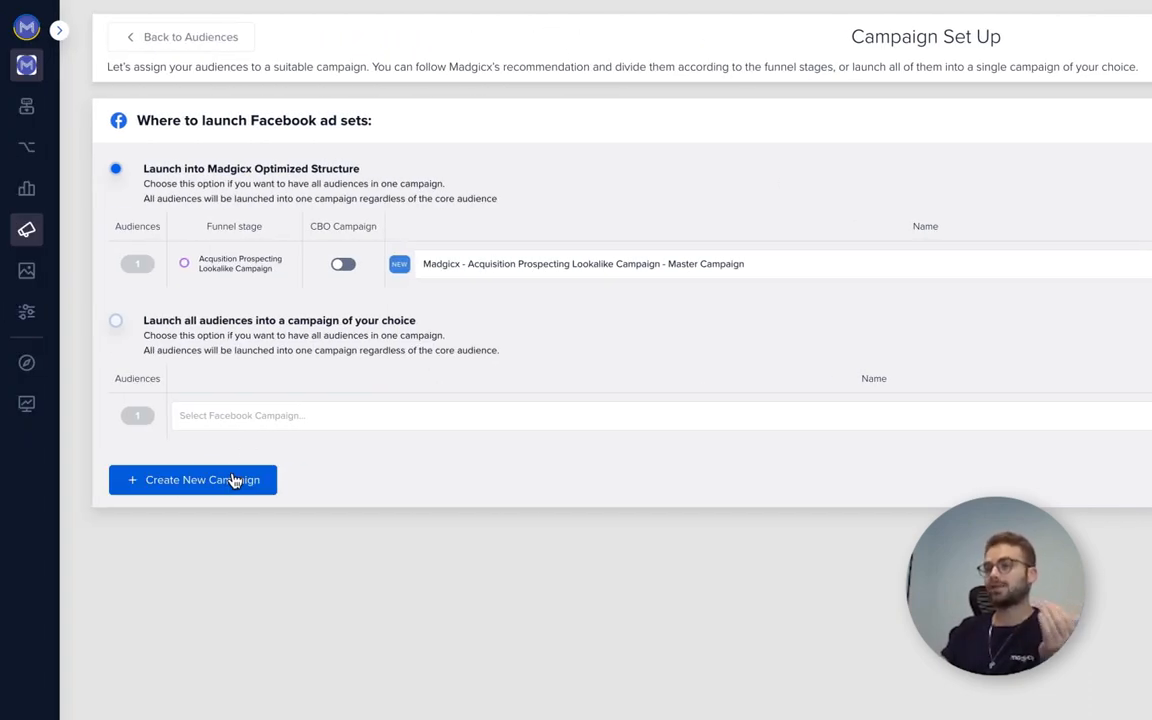
{"action": "left_click", "coordinate": [192, 480]}
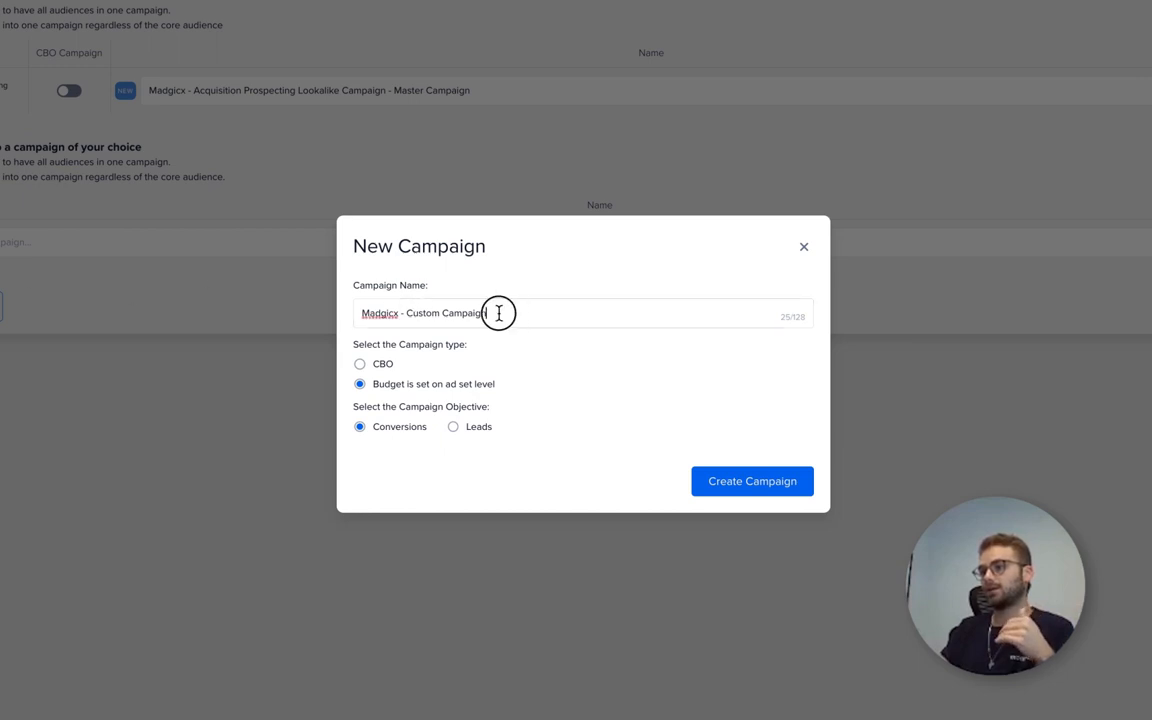
Create the campaign 'Madgicx - Test Creatives' and proceed to creative selection
{"action": "double_click", "coordinate": [445, 313]}
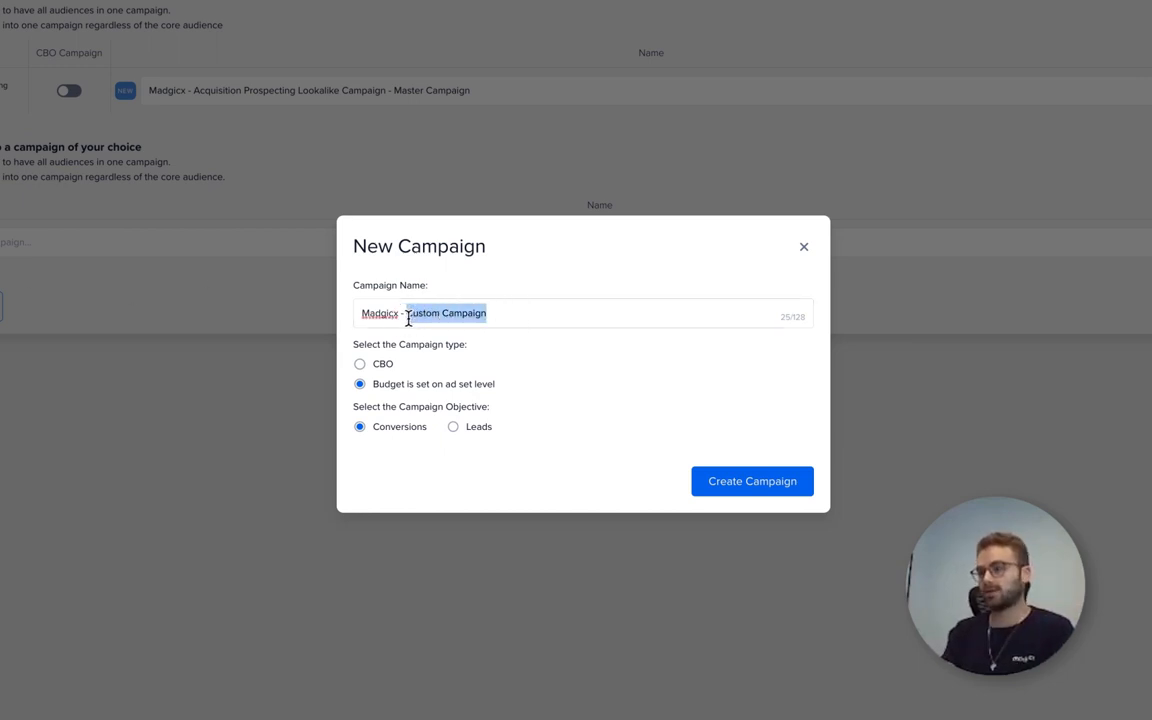
{"action": "type", "text": "Test Creat"}
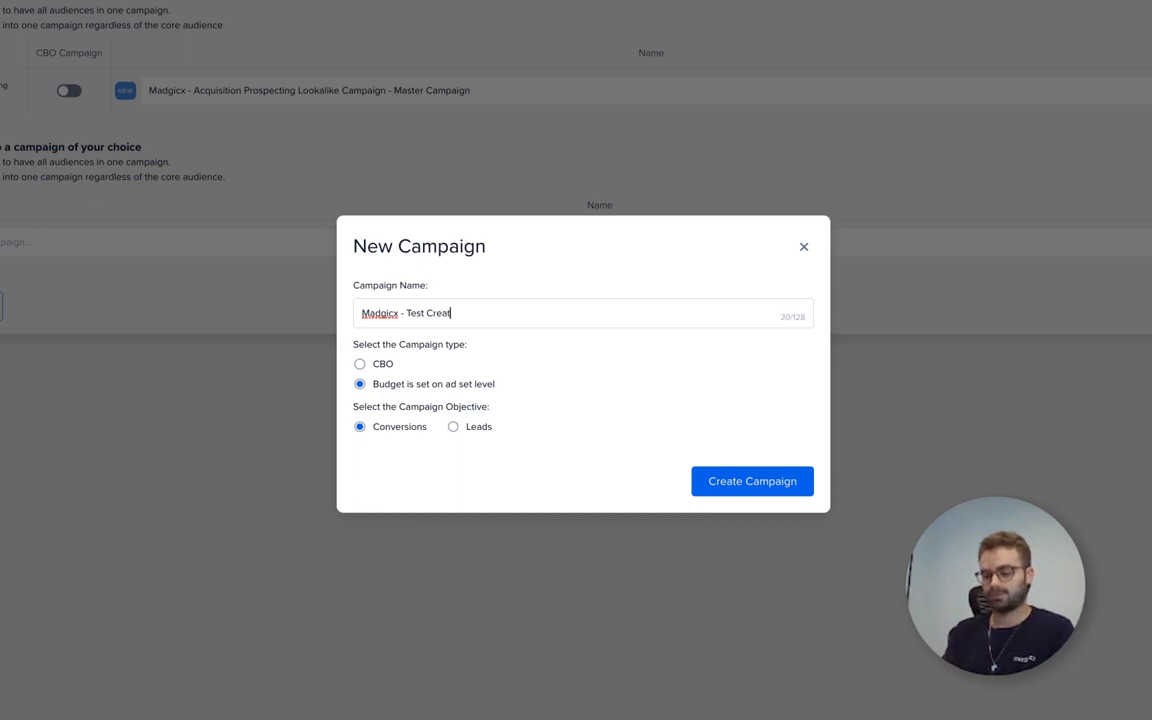
{"action": "type", "text": "tives"}
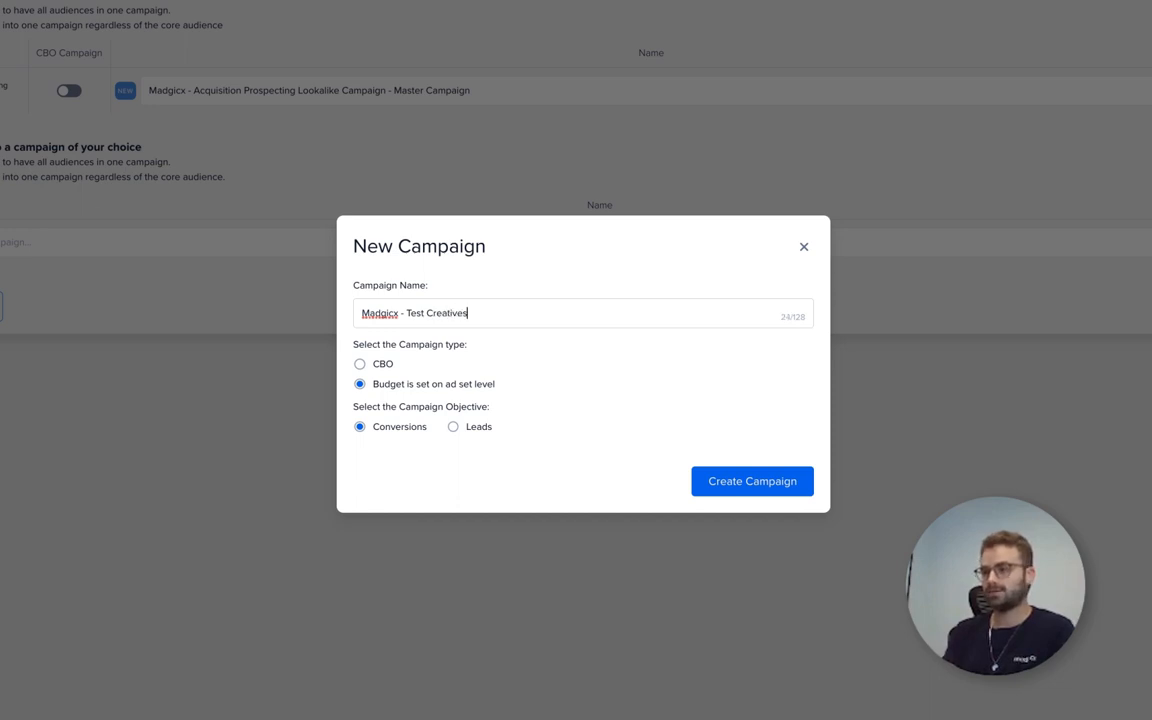
{"action": "mouse_move", "coordinate": [410, 334]}
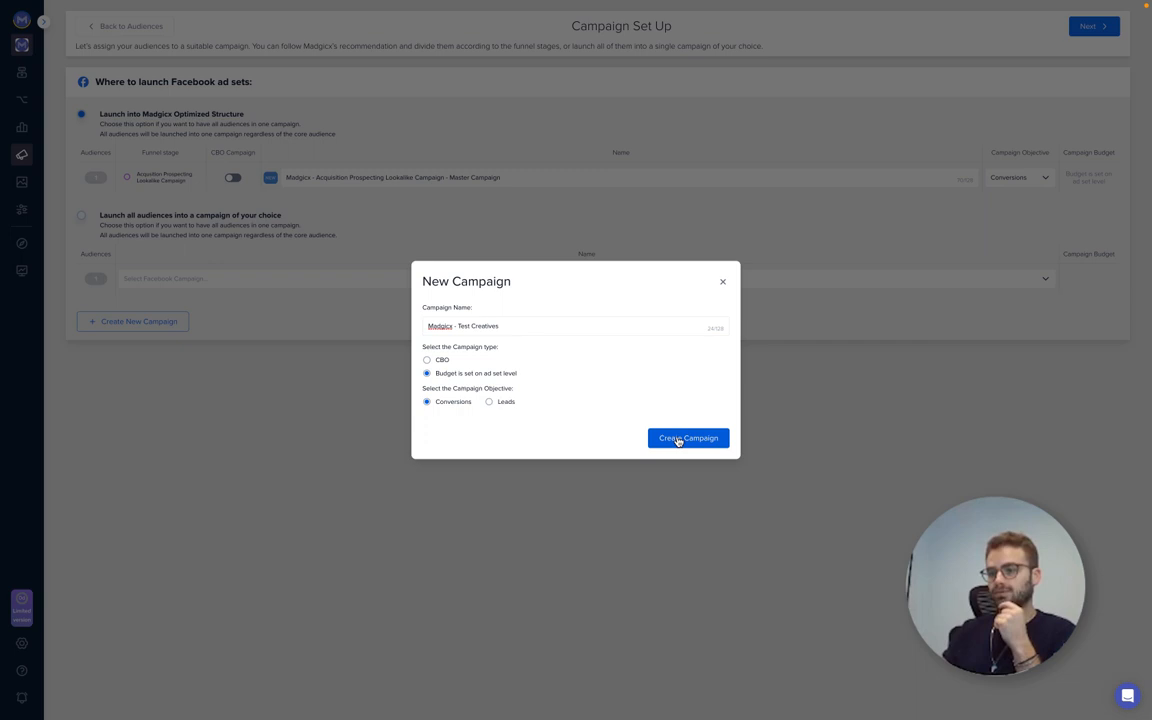
{"action": "left_click", "coordinate": [688, 438]}
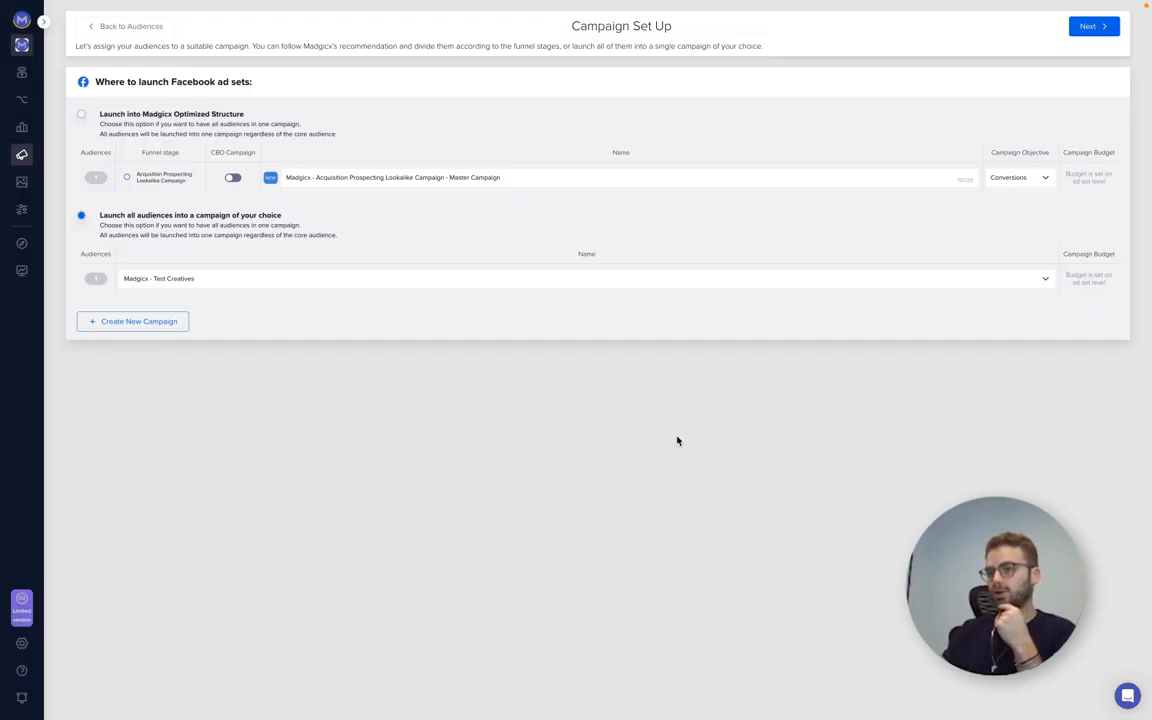
{"action": "mouse_move", "coordinate": [691, 421]}
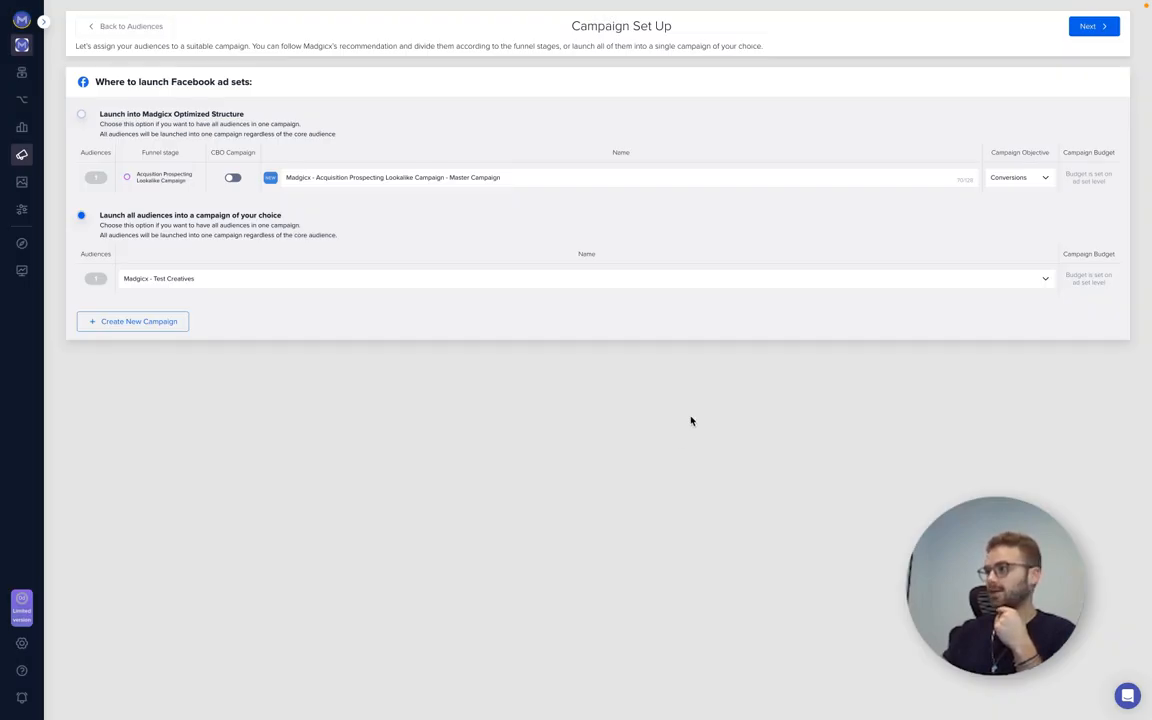
{"action": "left_click", "coordinate": [1092, 26]}
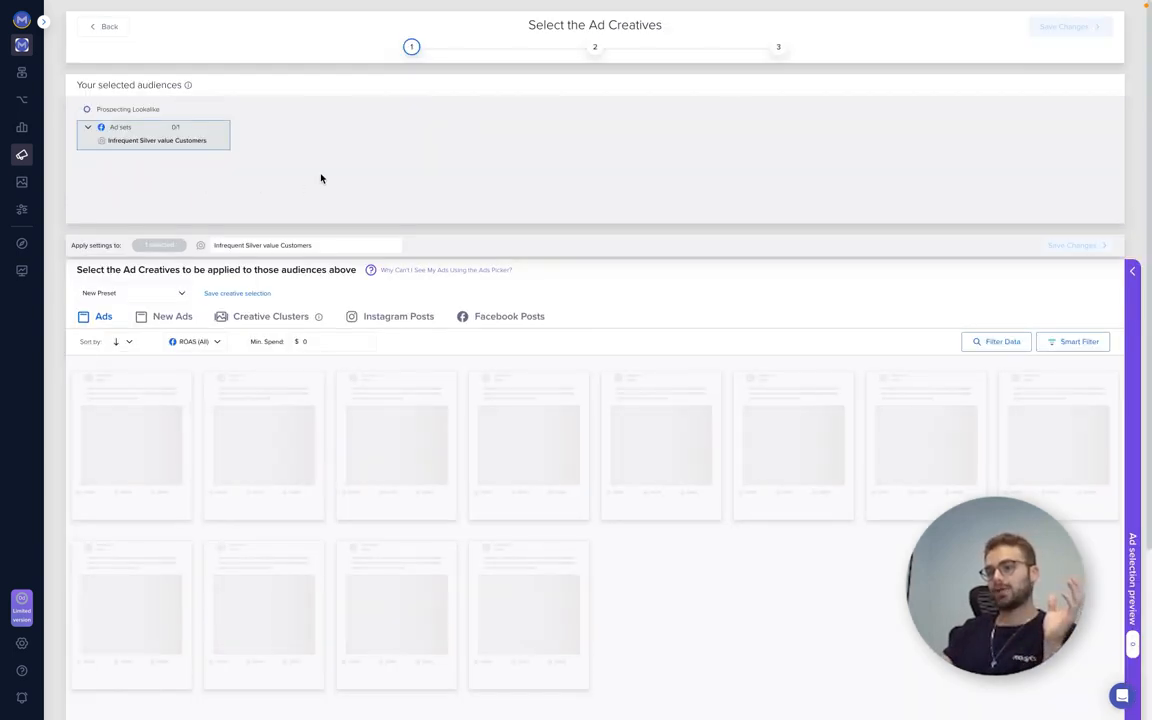
Make two copies of the Infrequent Silver Value Customers ad set and assign Test 2 to Clone 1
{"action": "left_click", "coordinate": [172, 316]}
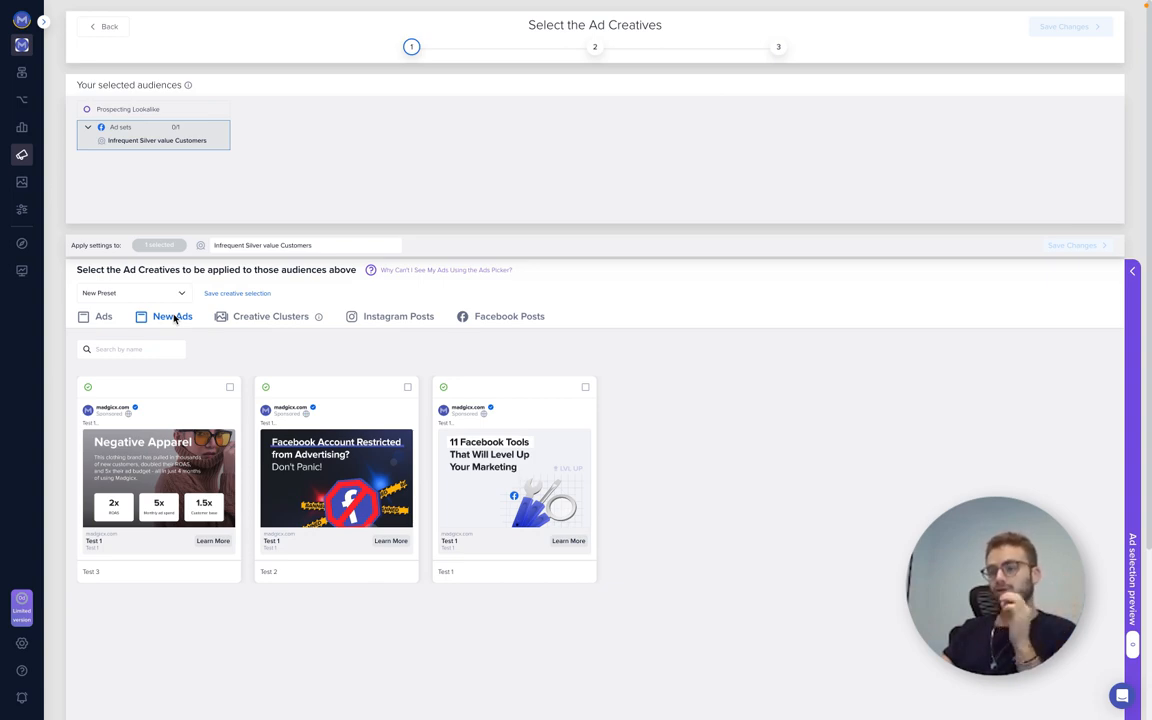
{"action": "left_click", "coordinate": [298, 112]}
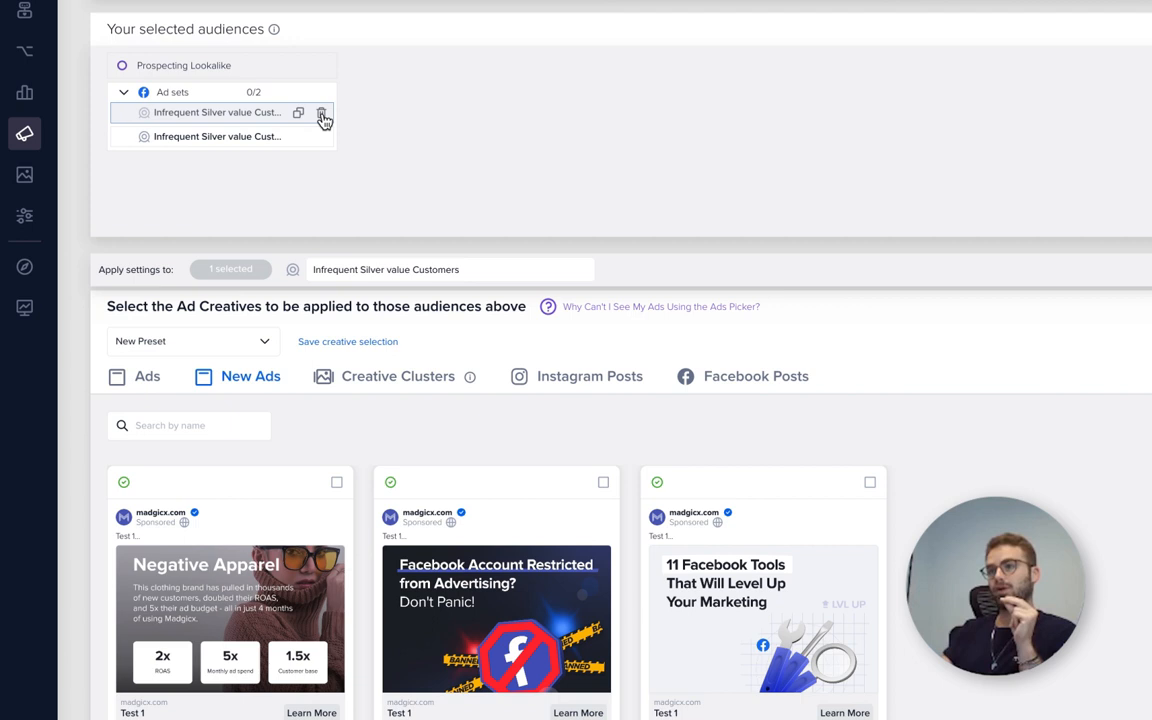
{"action": "left_click", "coordinate": [297, 112]}
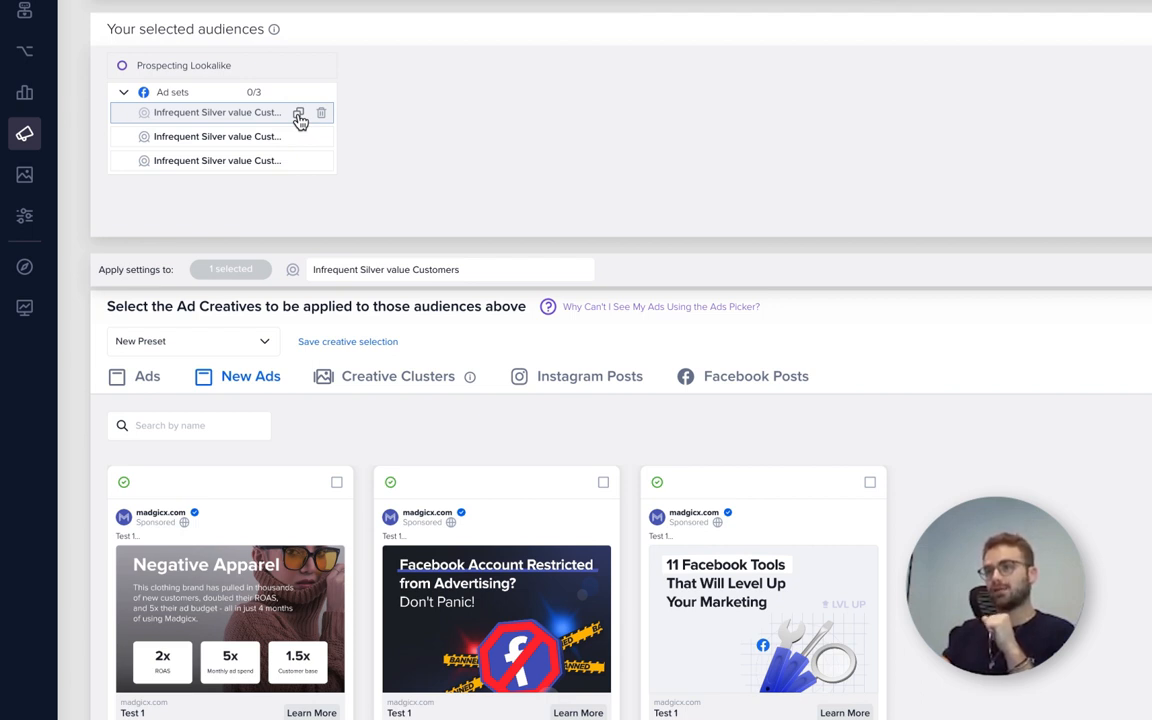
{"action": "scroll", "scroll_direction": "down", "scroll_amount": 3}
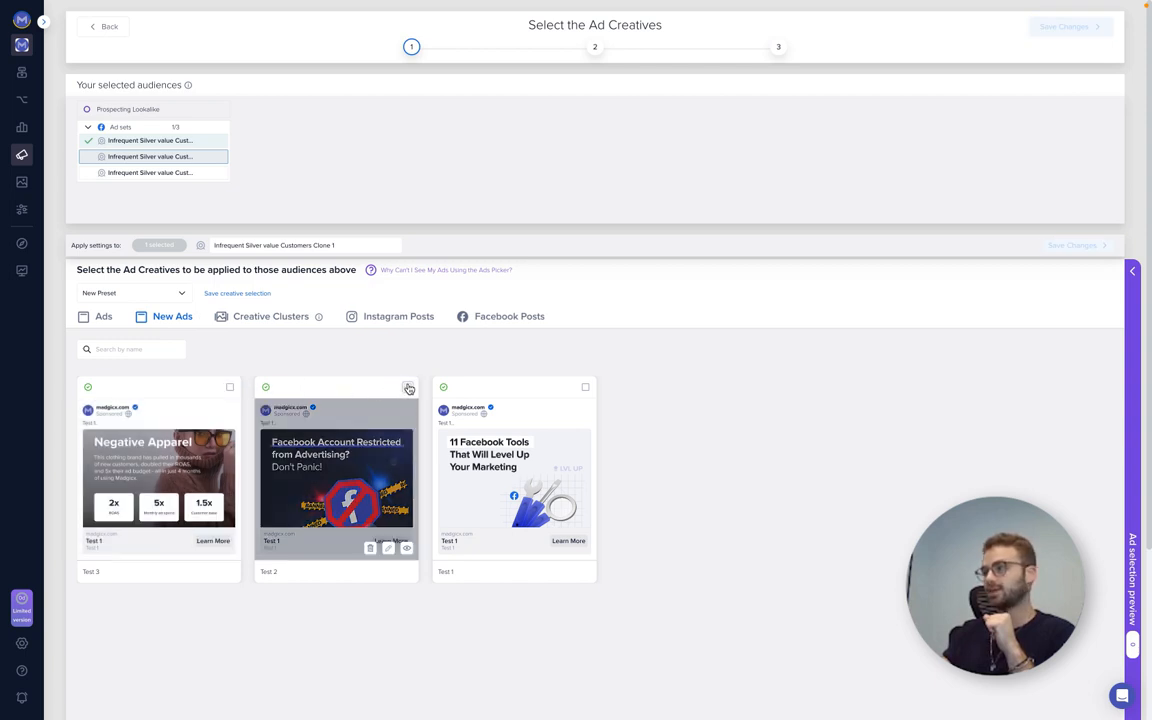
{"action": "left_click", "coordinate": [408, 387]}
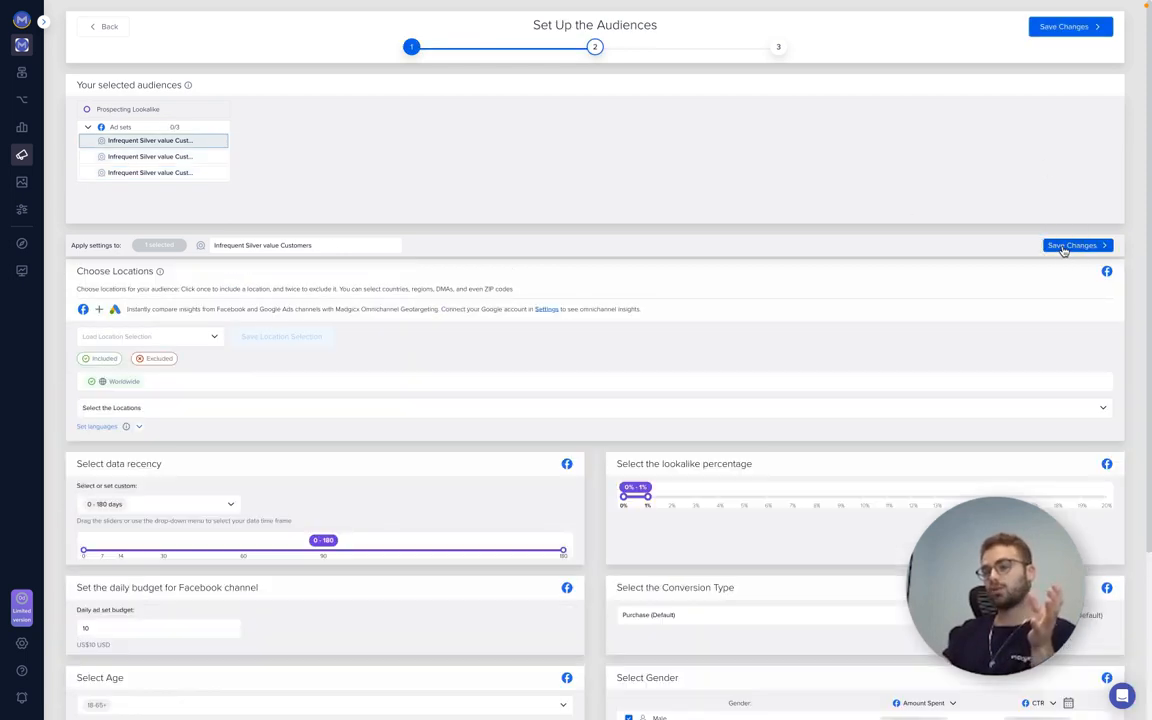
{"action": "mouse_move", "coordinate": [475, 408]}
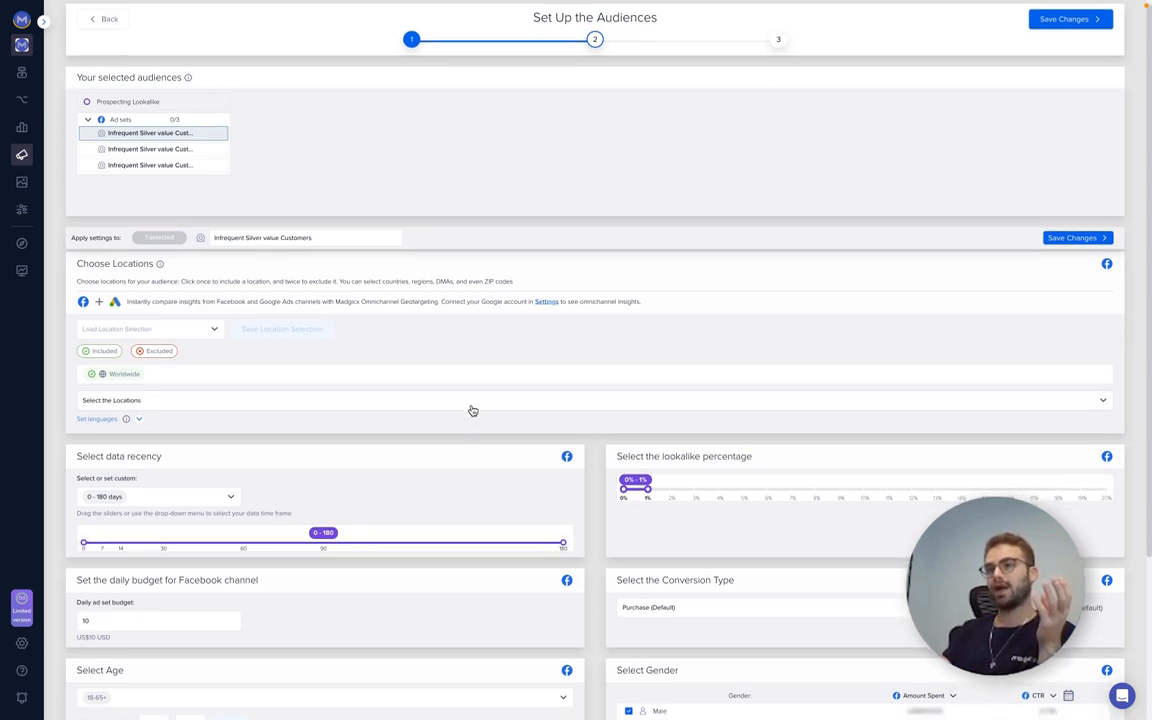
Review the unchanged worldwide, 0-180 day, $10 budget audience settings
{"action": "scroll", "scroll_direction": "down", "scroll_amount": 3}
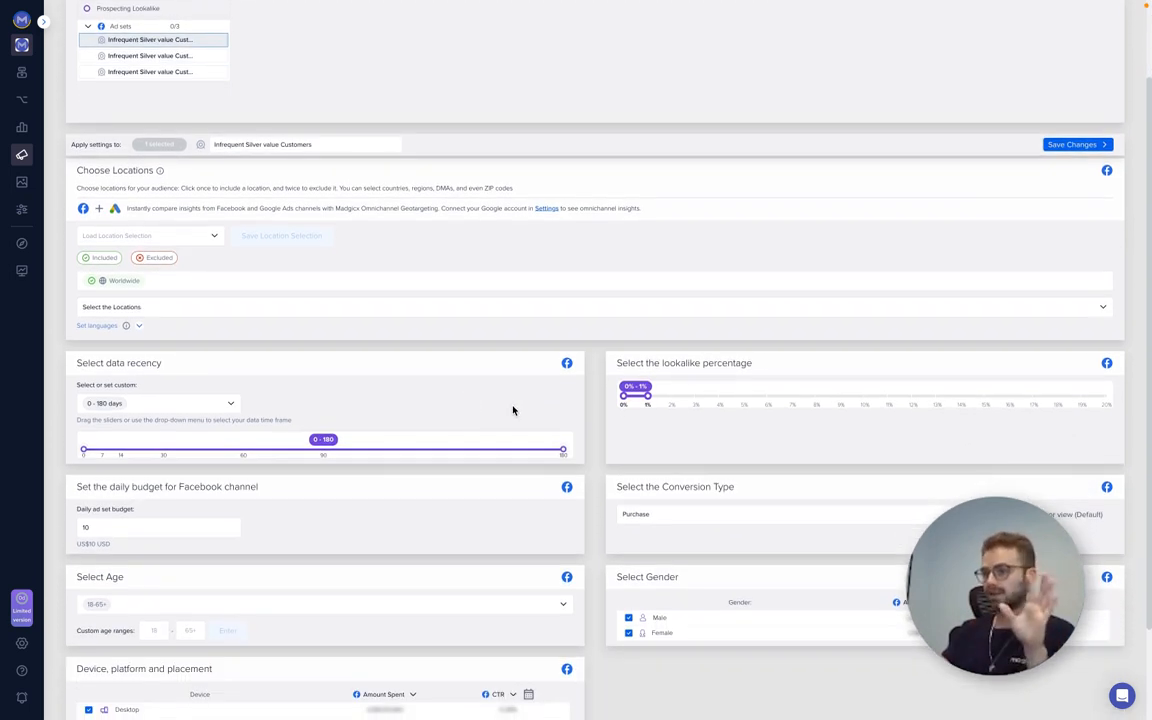
{"action": "scroll", "scroll_direction": "down", "scroll_amount": 3}
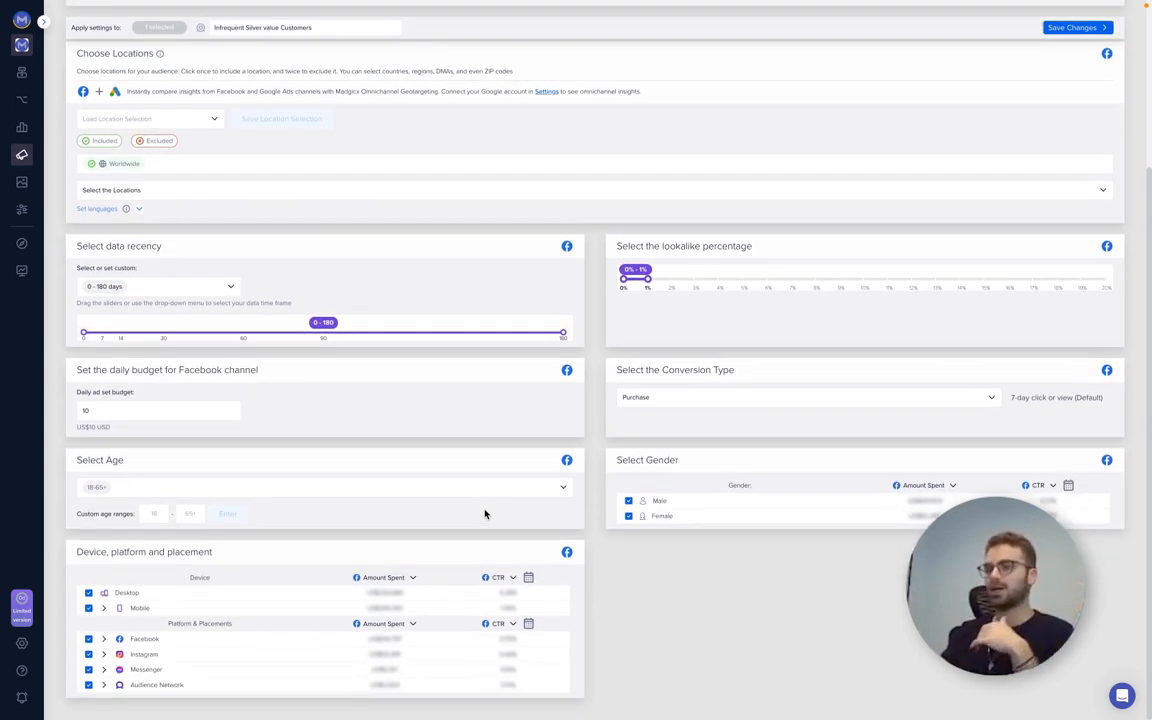
{"action": "mouse_move", "coordinate": [846, 358]}
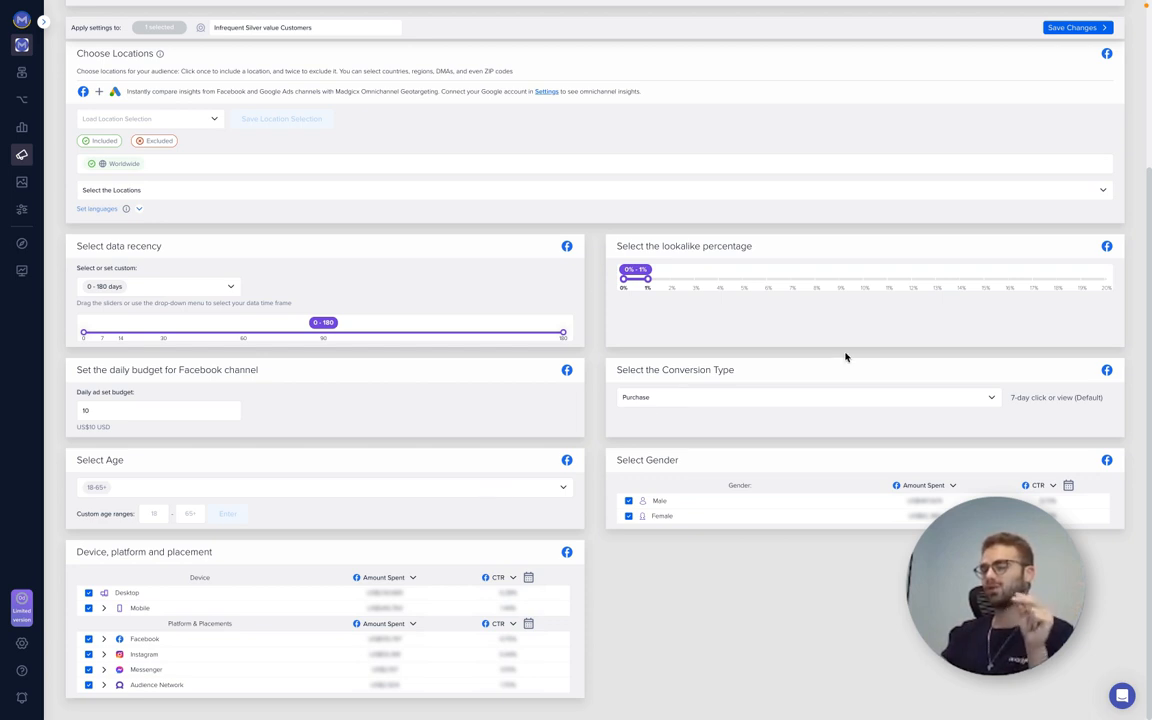
{"action": "scroll", "scroll_direction": "up", "scroll_amount": 3}
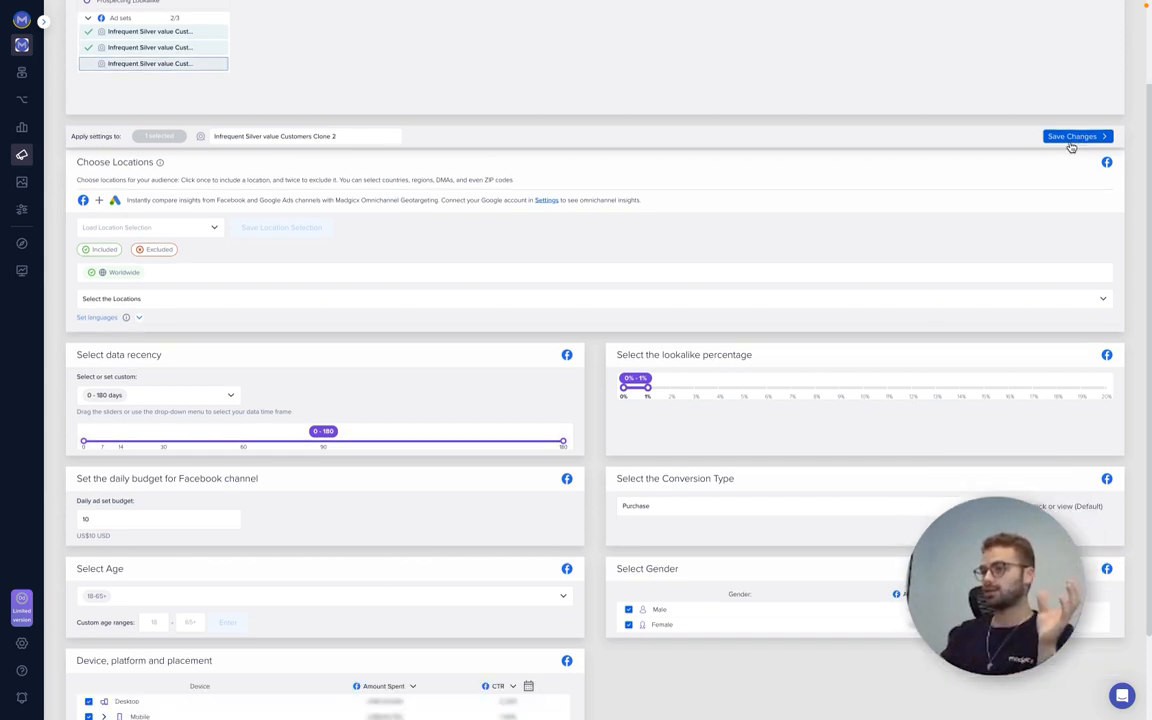
Save the audience settings and remove Gender, Location, lookalike and other name-structure chips
{"action": "left_click", "coordinate": [1075, 136]}
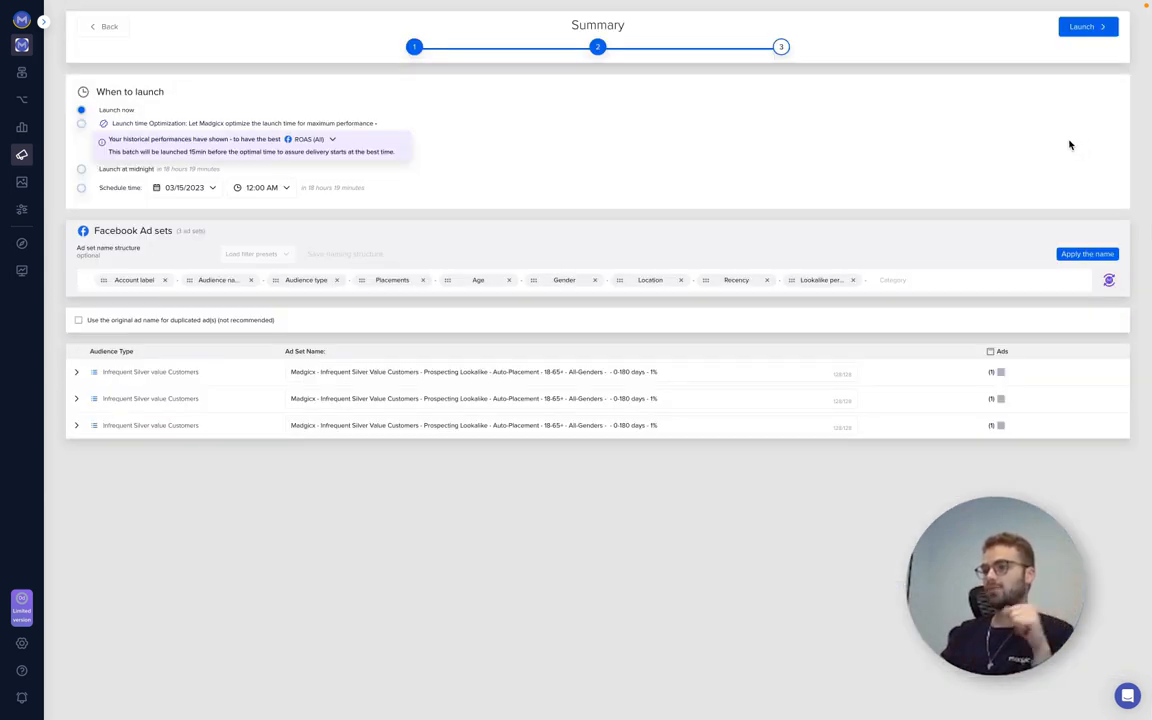
{"action": "mouse_move", "coordinate": [935, 227]}
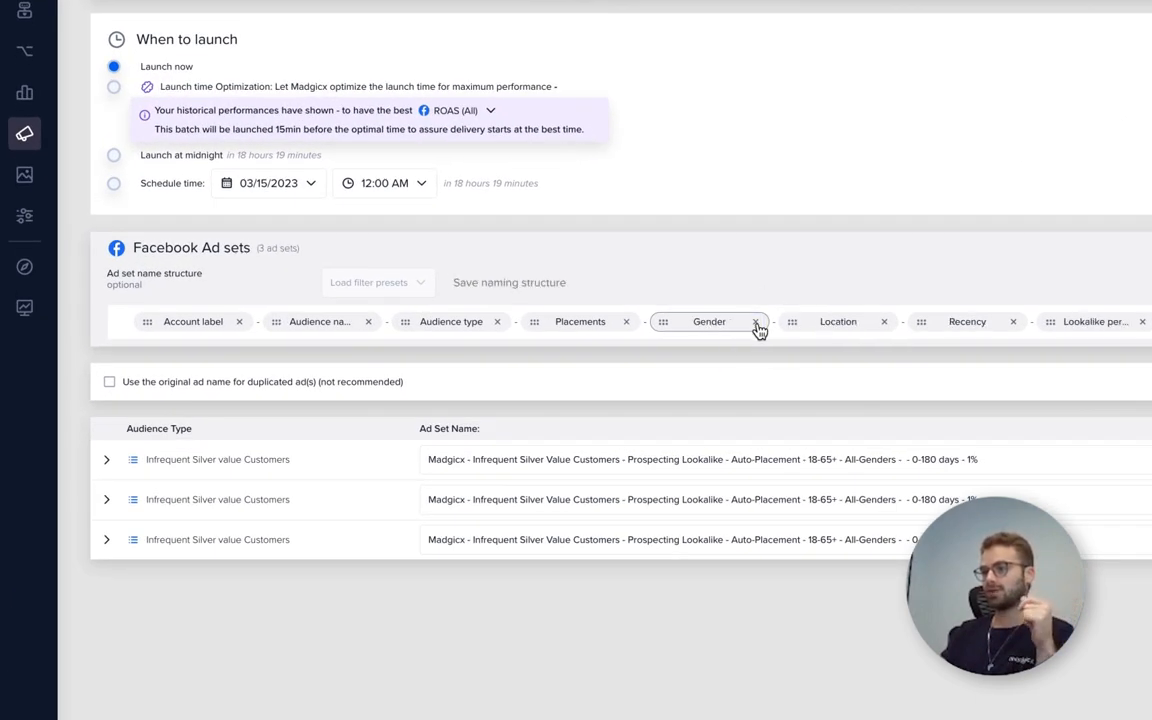
{"action": "left_click", "coordinate": [757, 321]}
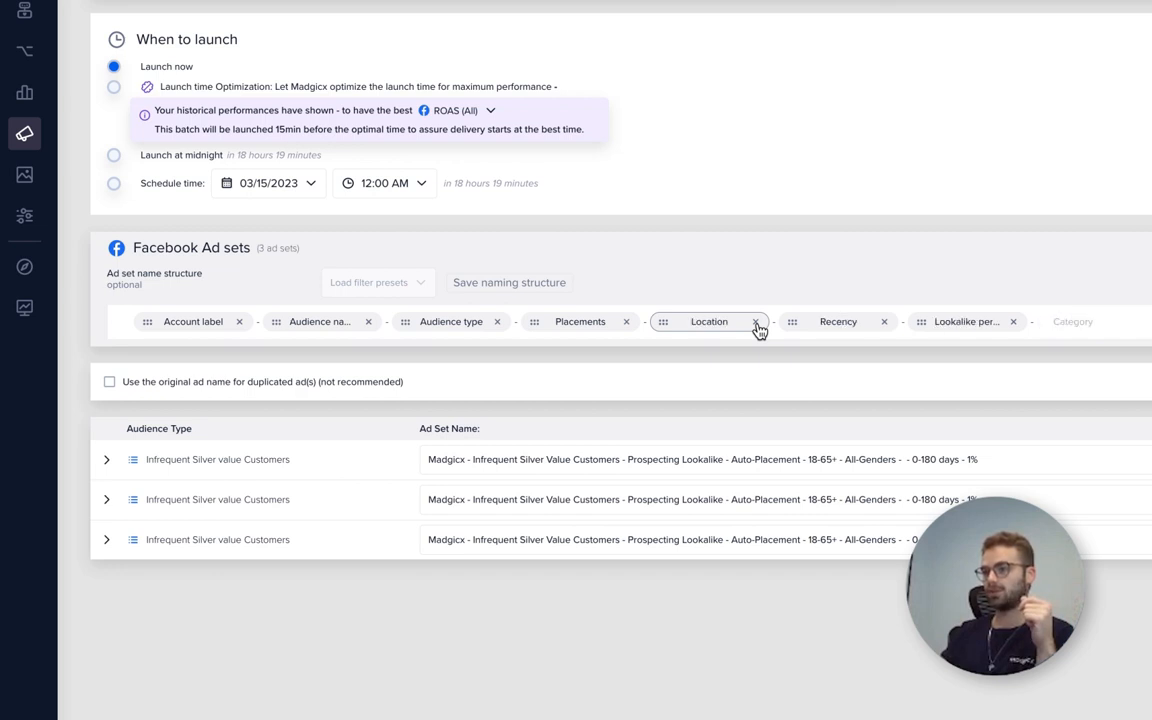
{"action": "left_click", "coordinate": [755, 321]}
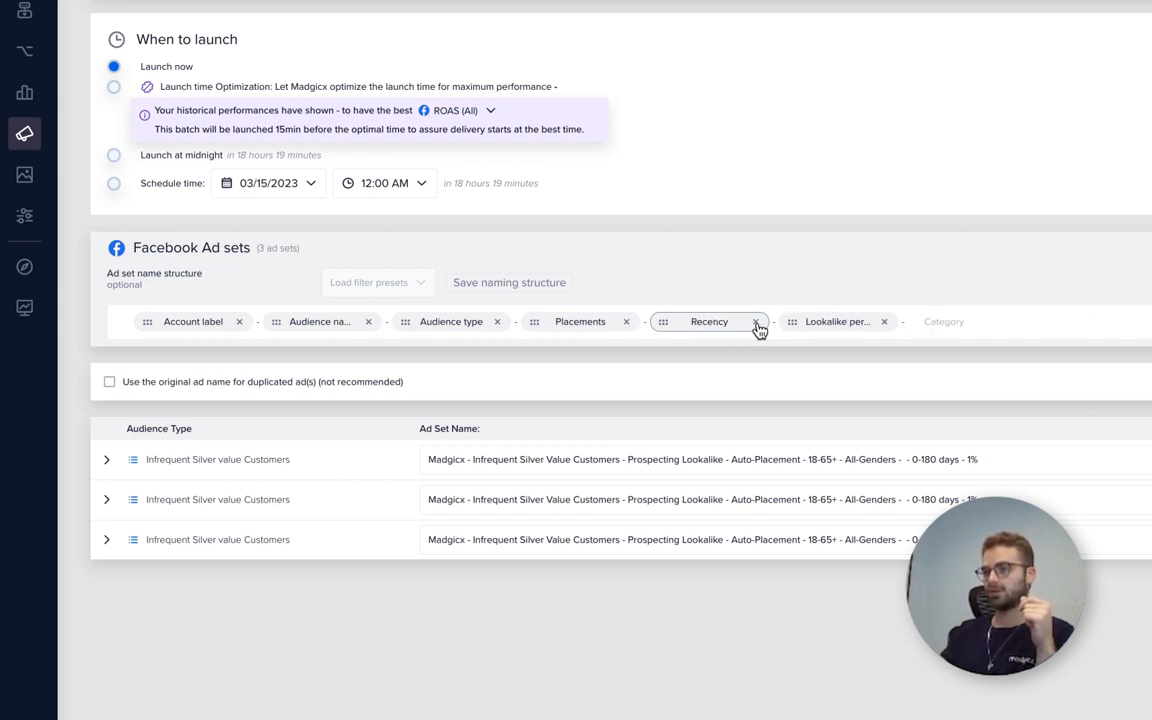
{"action": "left_click", "coordinate": [755, 321]}
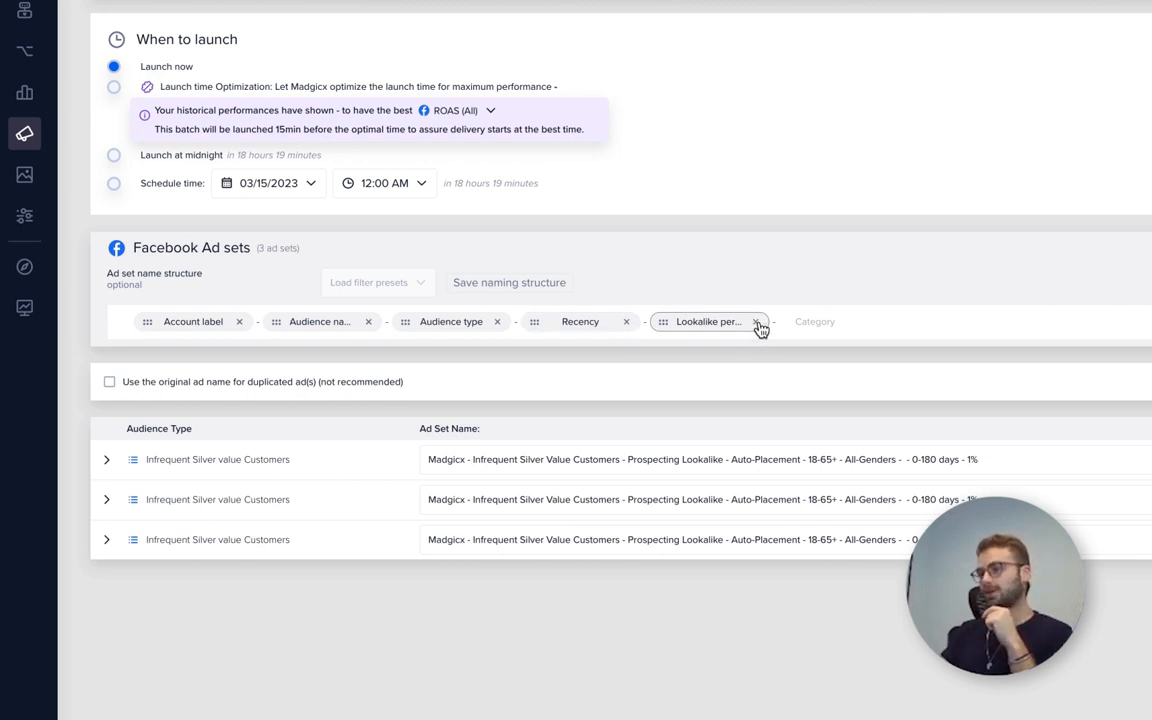
{"action": "left_click", "coordinate": [757, 321]}
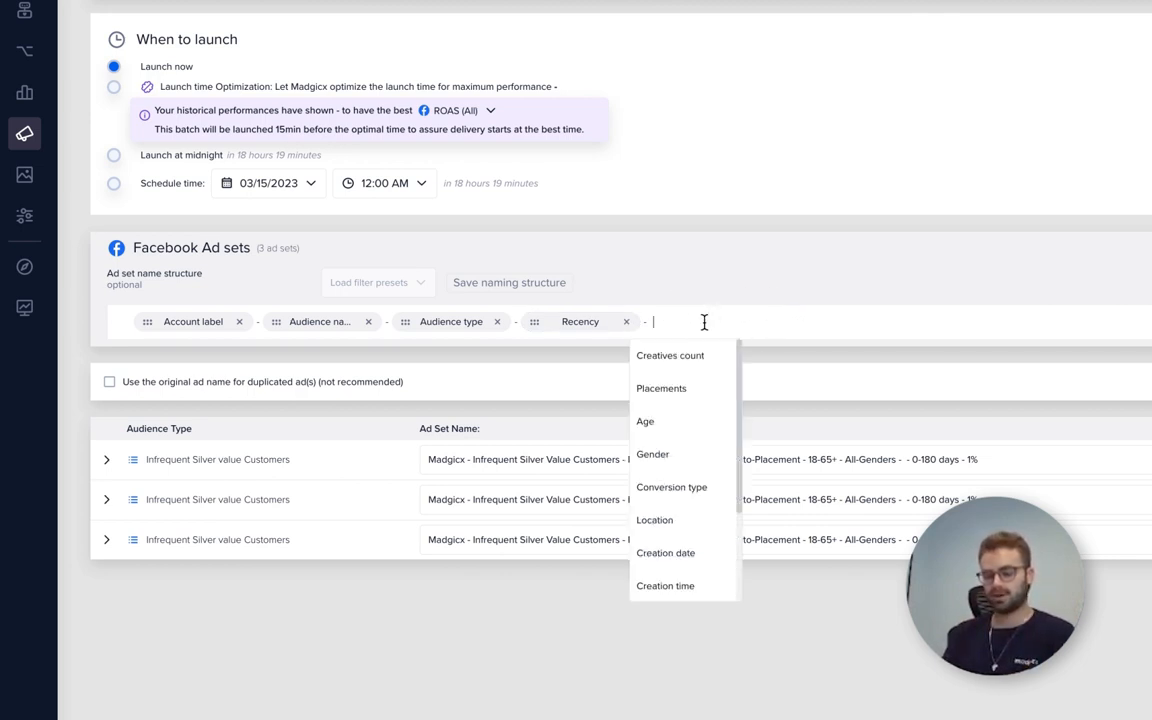
Add a 'Creative Testing' chip and apply the new name to all three ad sets
{"action": "type", "text": "Creative Te"}
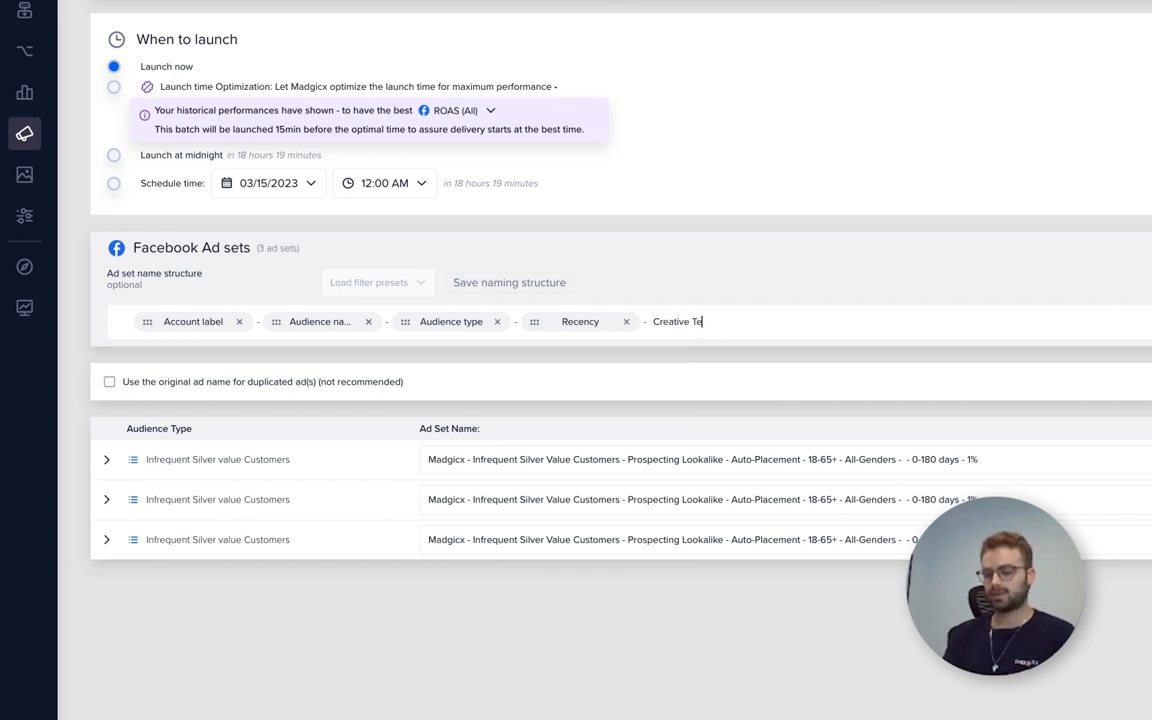
{"action": "type", "text": "sting"}
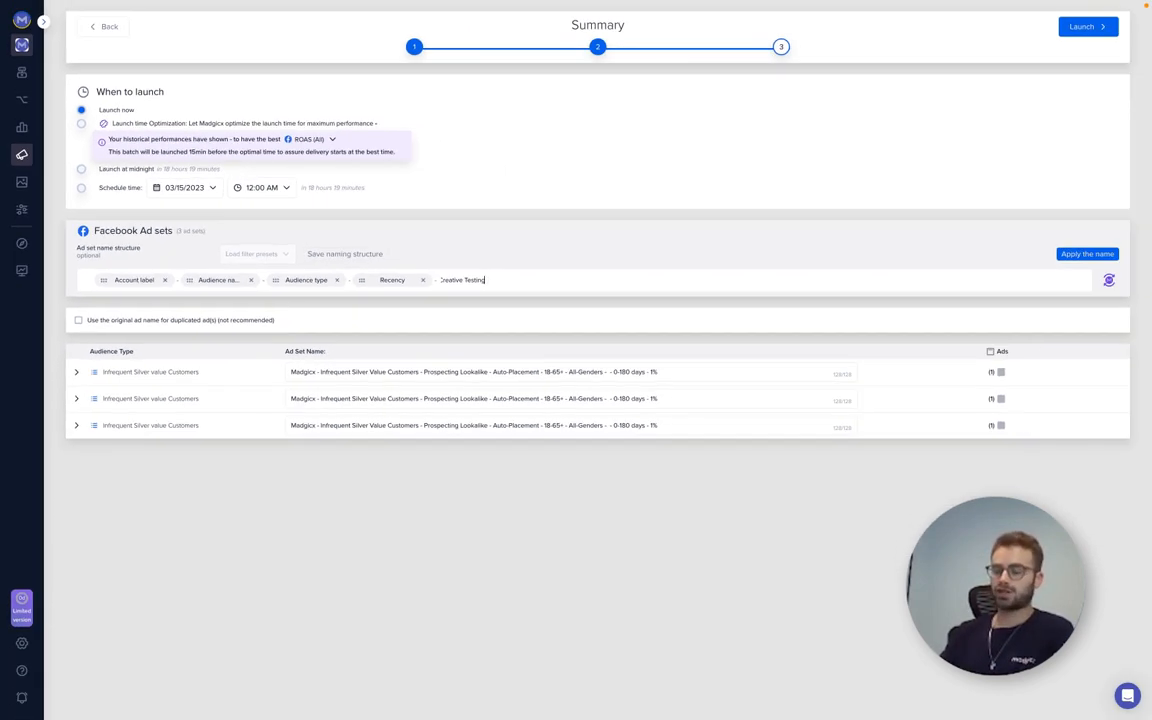
{"action": "left_click", "coordinate": [1087, 253]}
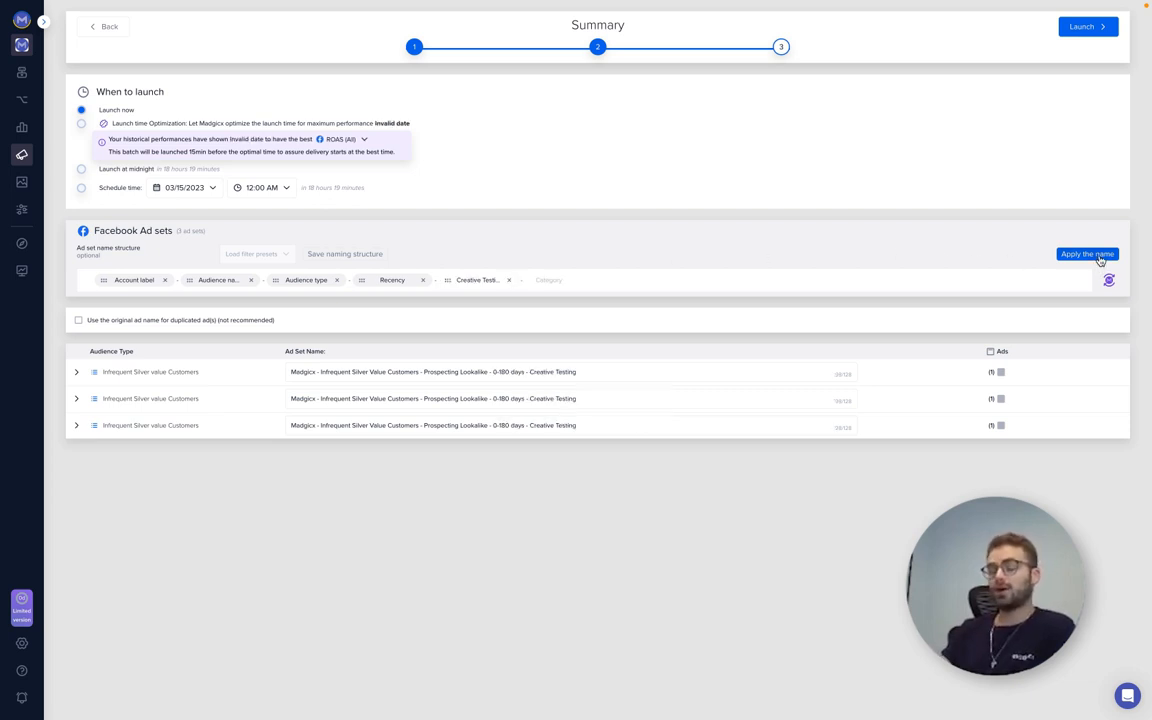
{"action": "mouse_move", "coordinate": [988, 347]}
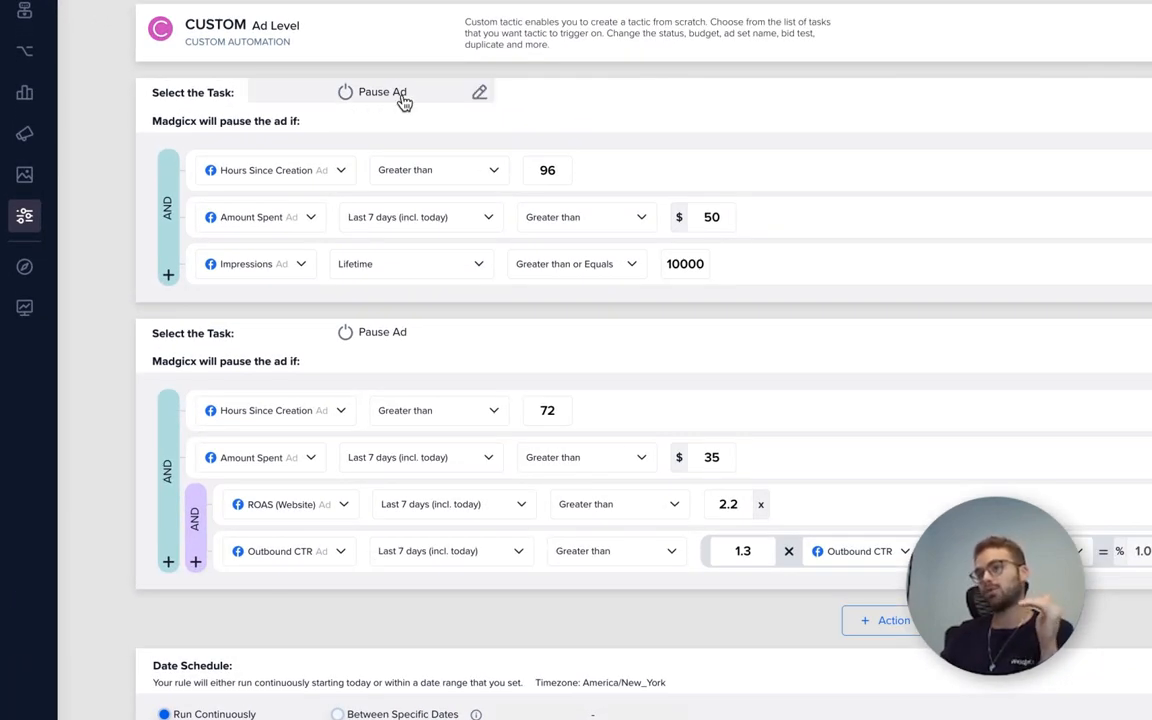
{"action": "mouse_move", "coordinate": [584, 196]}
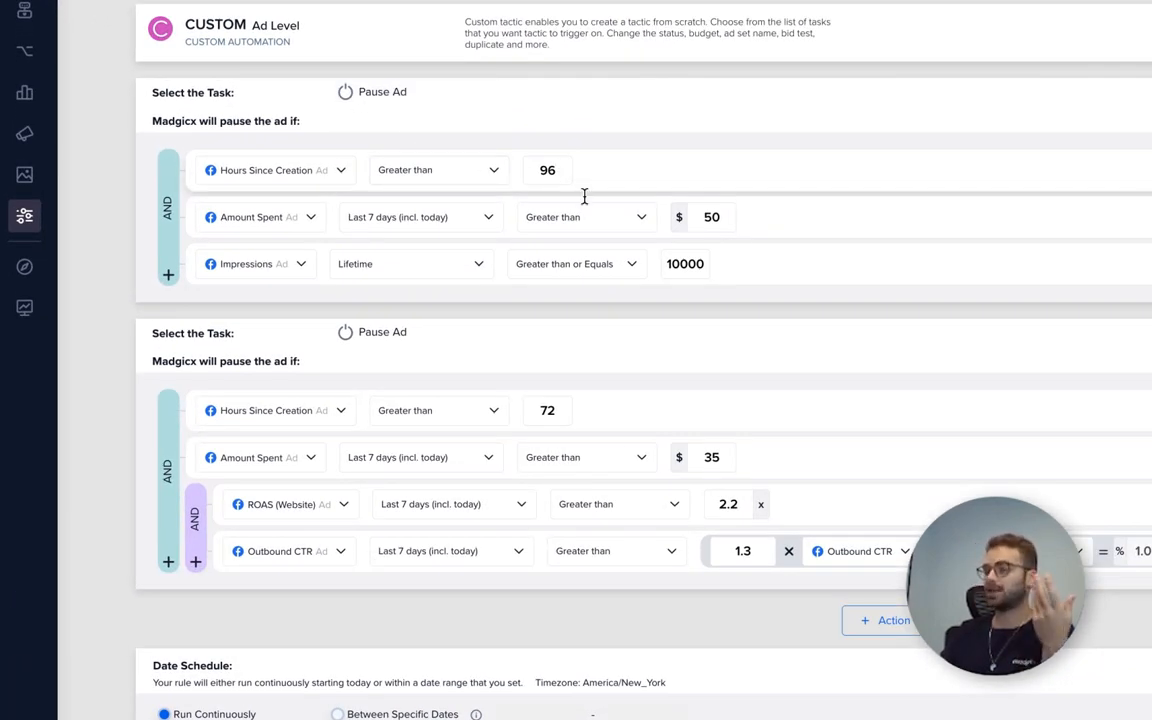
{"action": "mouse_move", "coordinate": [780, 285]}
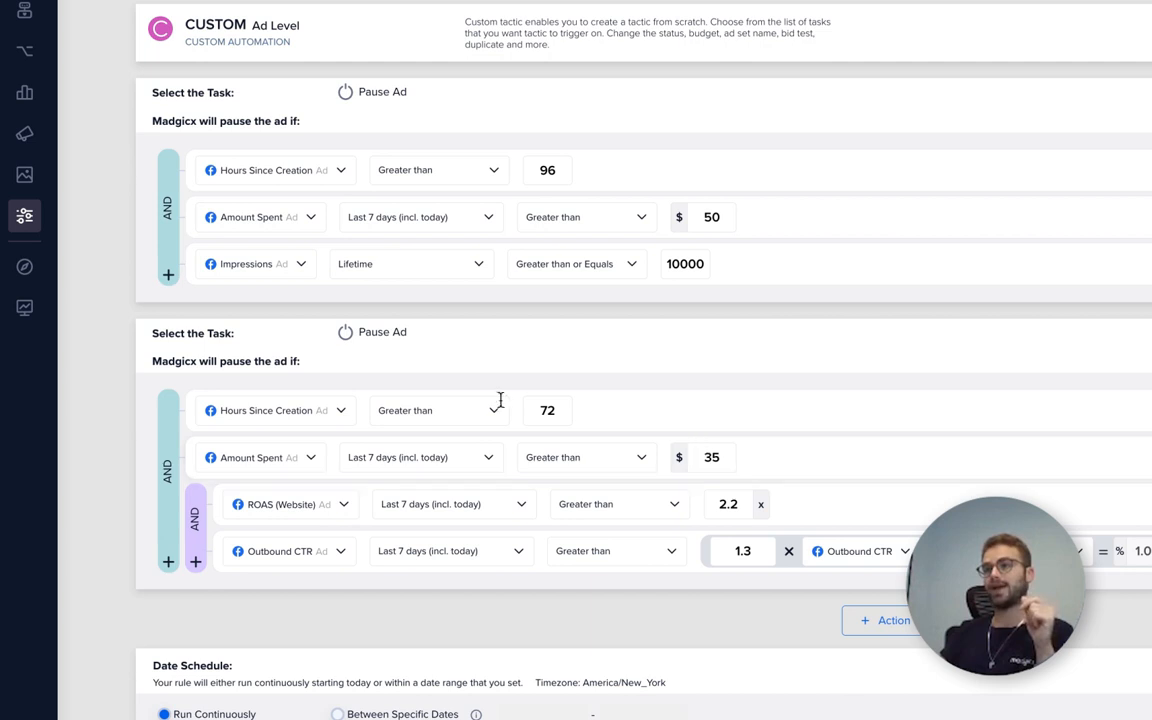
Set the second rule's action to Add to Name with 'Best Creative', then continue
{"action": "left_click", "coordinate": [382, 331]}
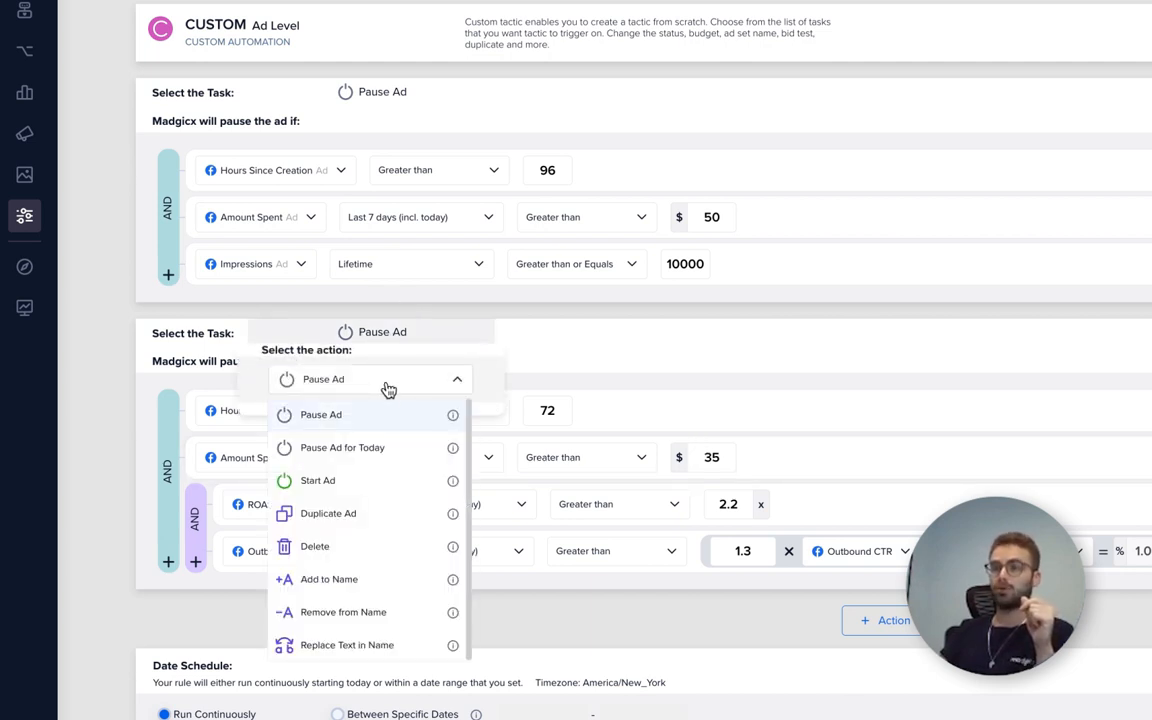
{"action": "left_click", "coordinate": [328, 579]}
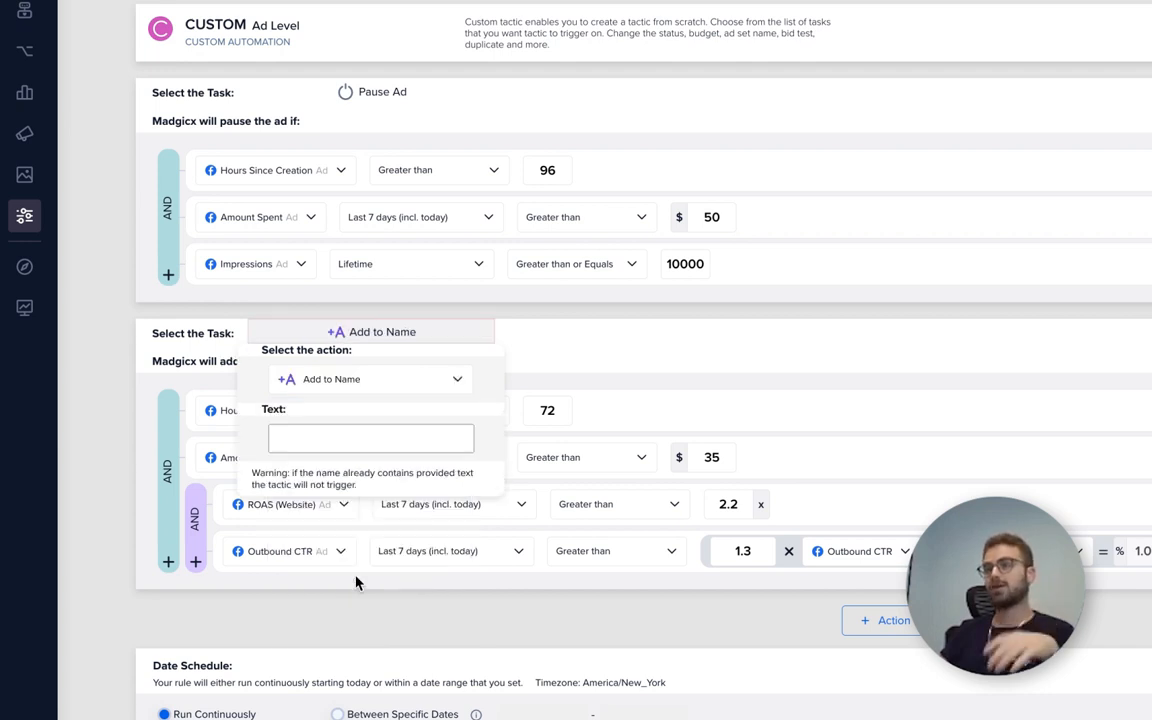
{"action": "left_click", "coordinate": [370, 438]}
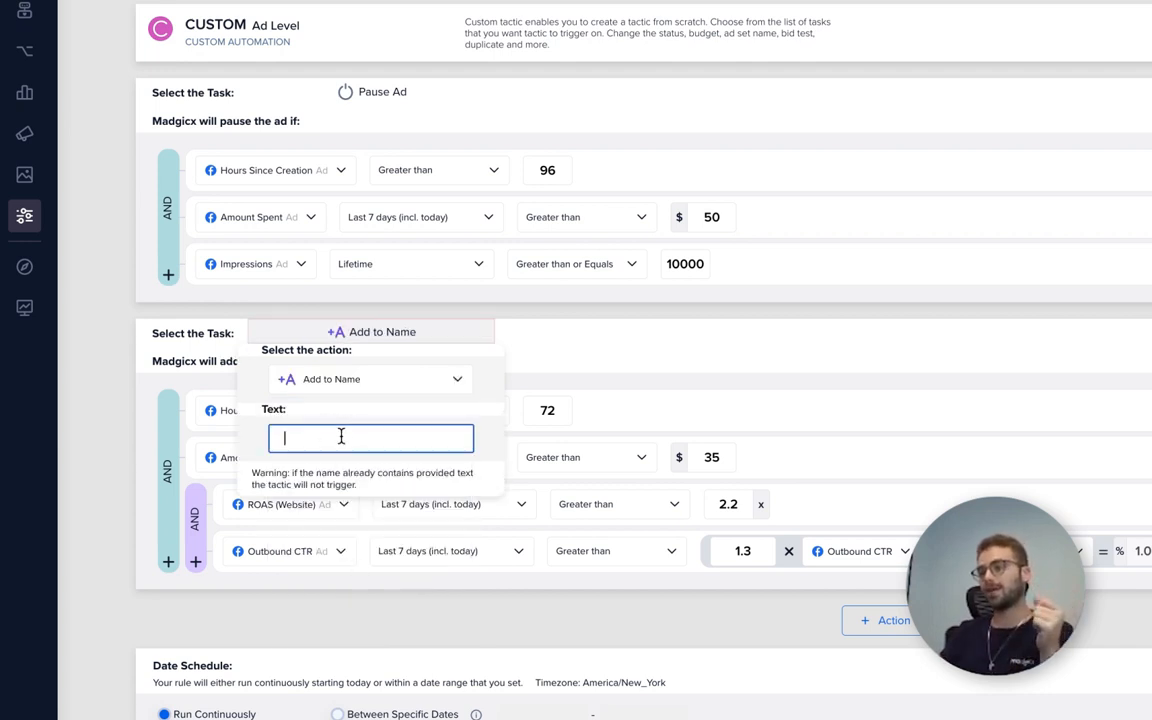
{"action": "type", "text": "Bes"}
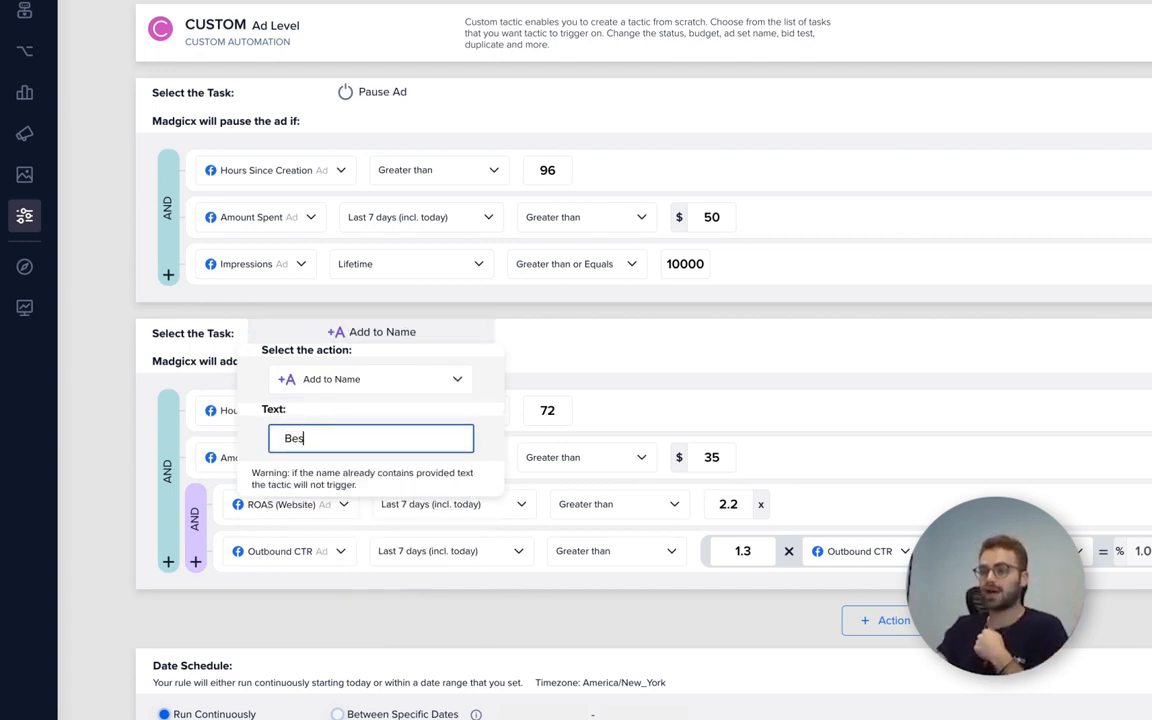
{"action": "type", "text": "t Creative"}
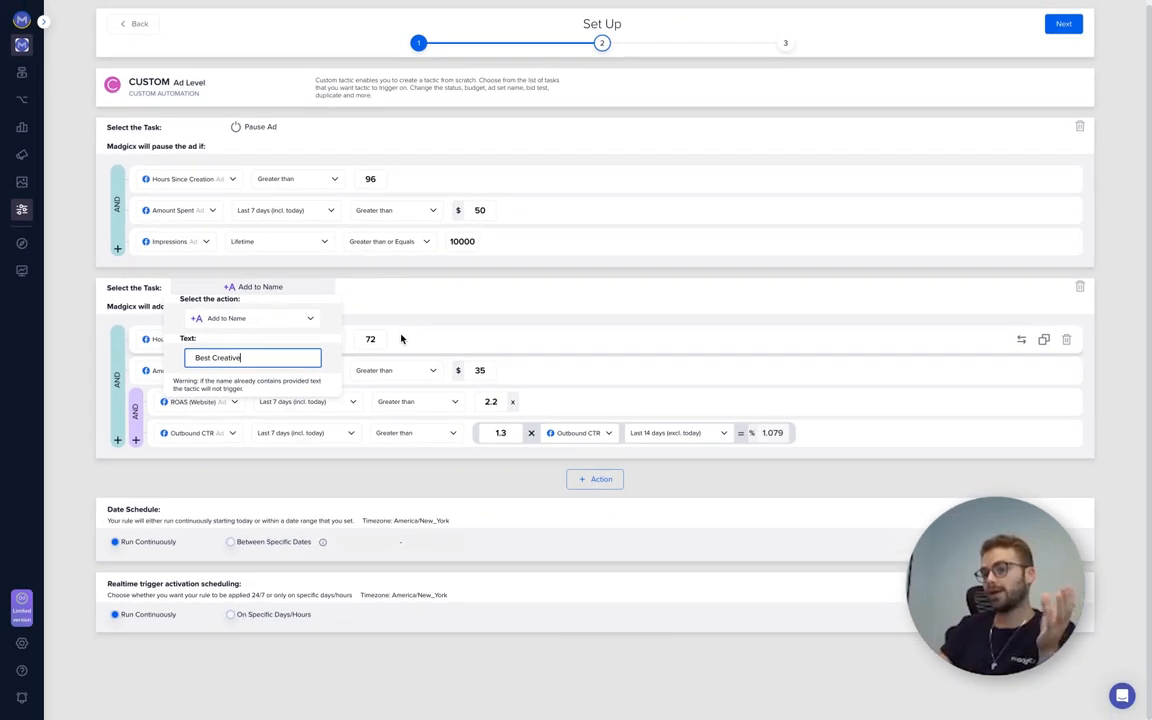
{"action": "left_click", "coordinate": [487, 311]}
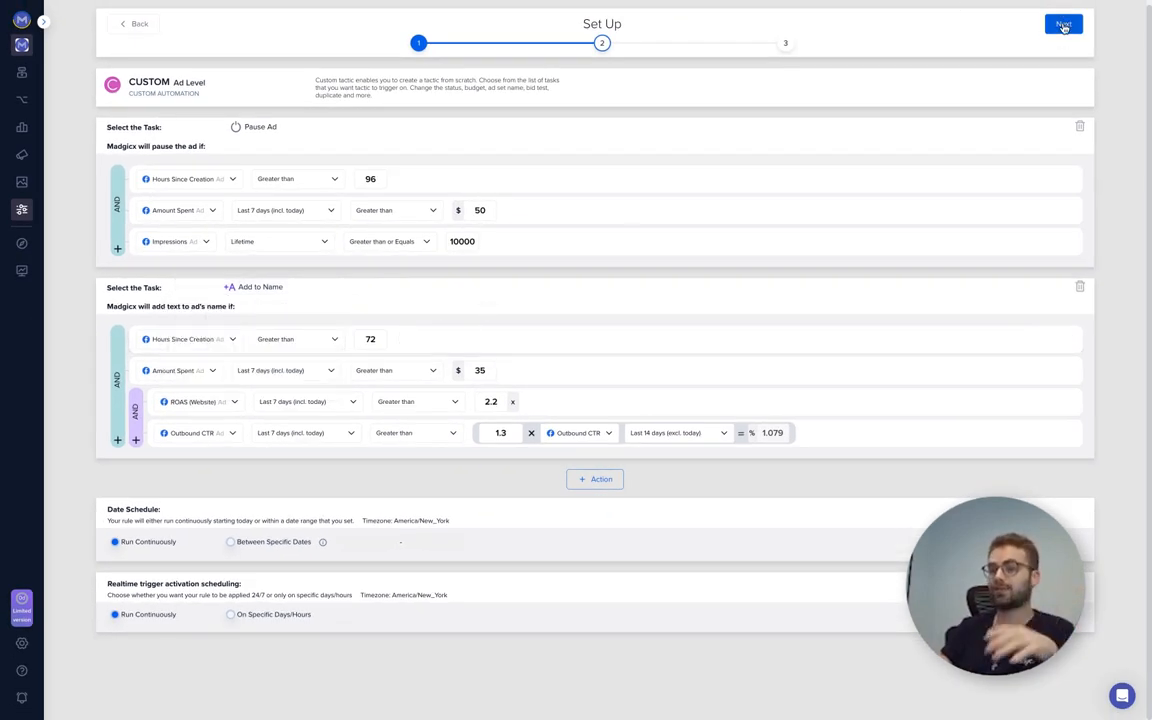
{"action": "left_click", "coordinate": [1063, 24]}
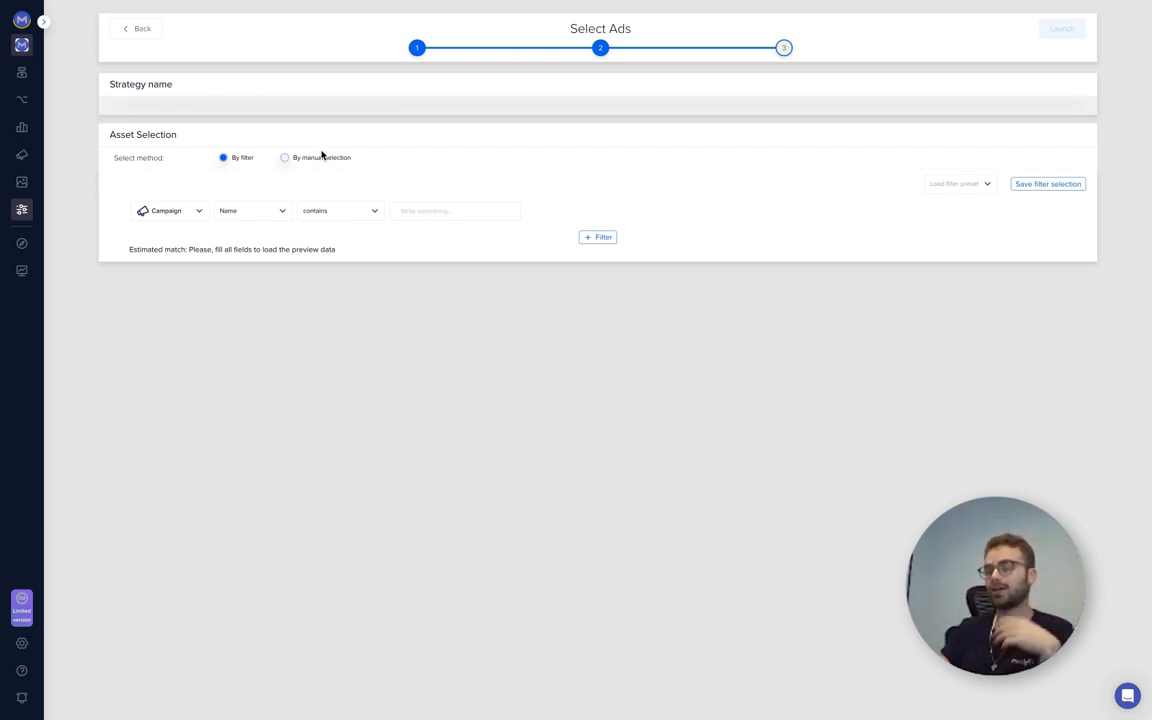